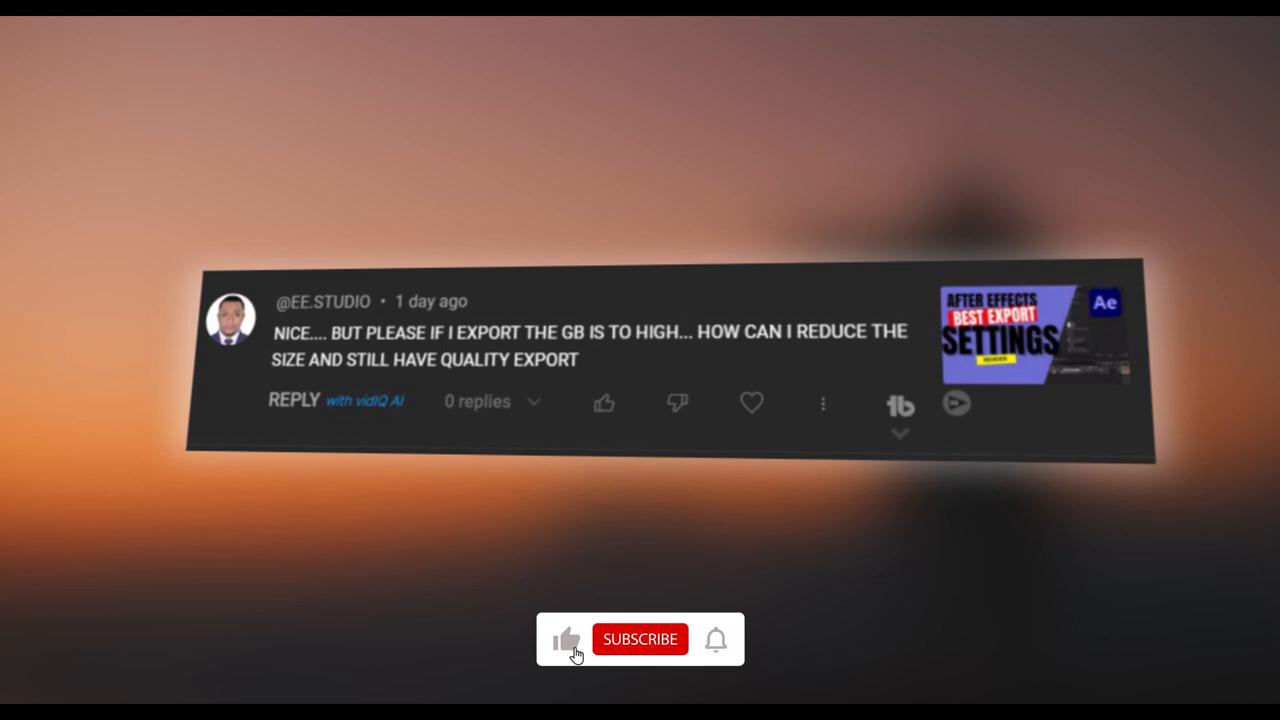
# - Like the tutorial video and subscribe to the channel
pyautogui.click(640, 640)
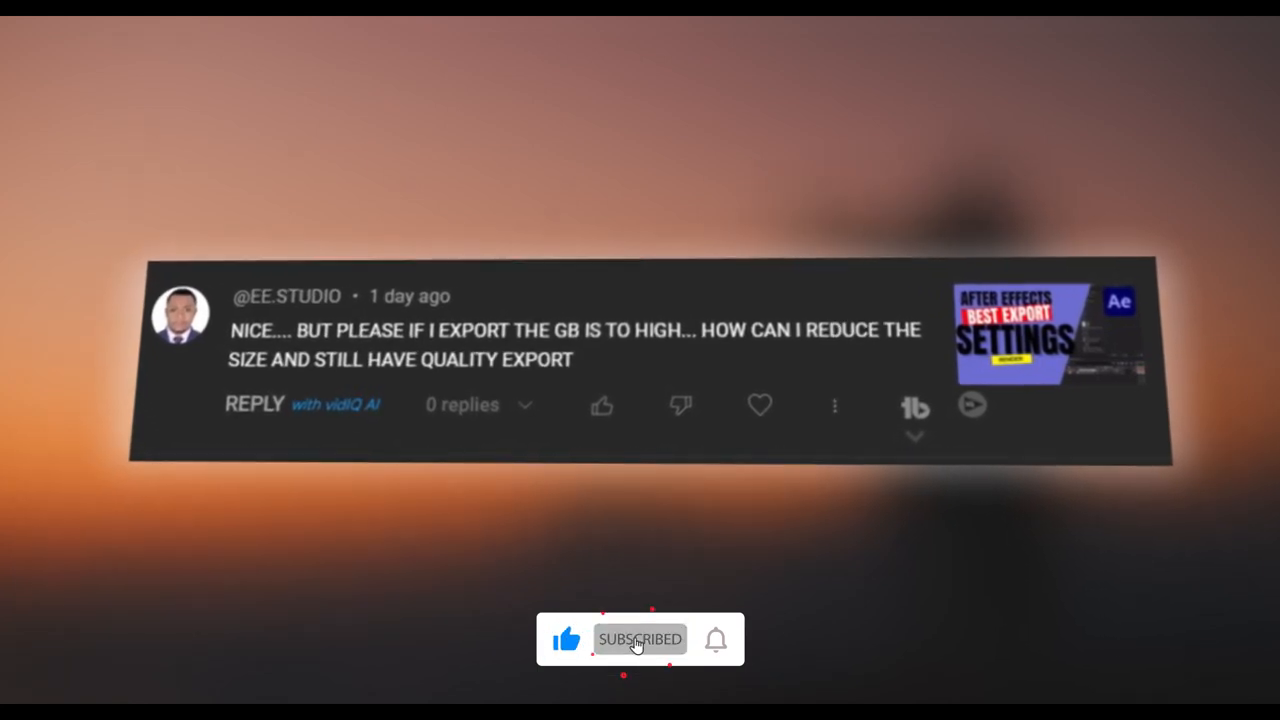
pyautogui.click(716, 640)
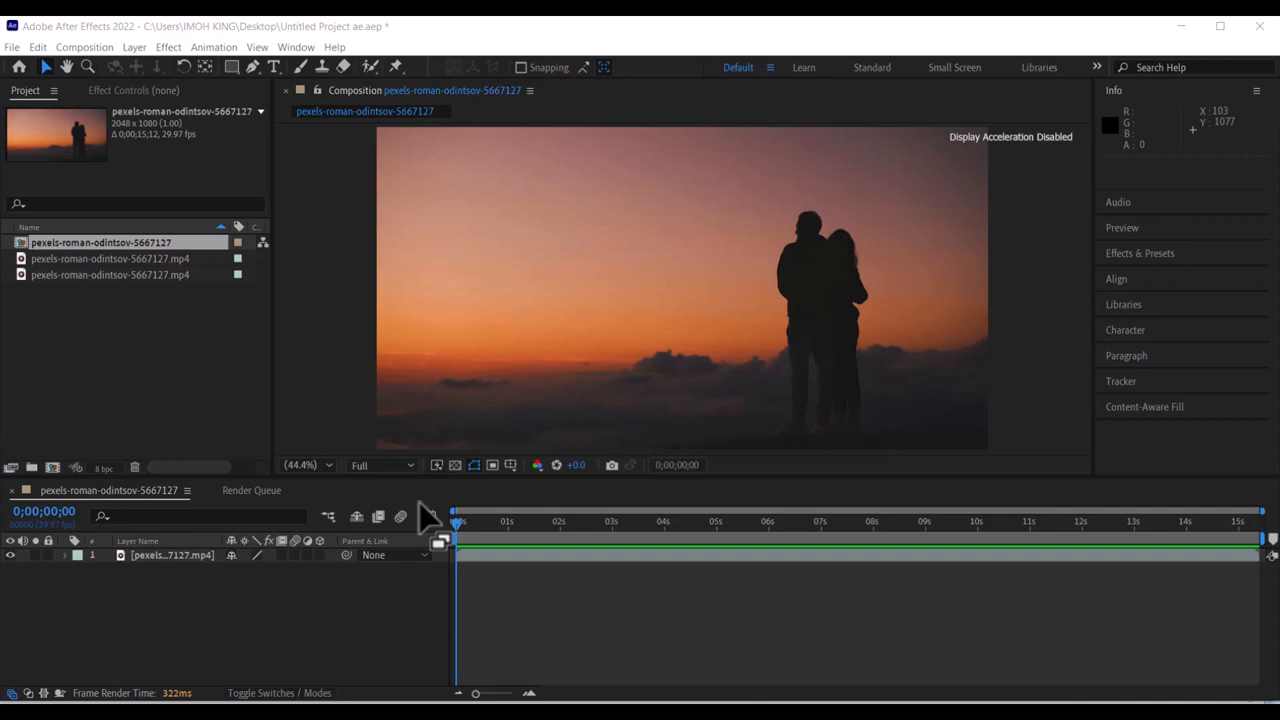
pyautogui.moveTo(150, 104)
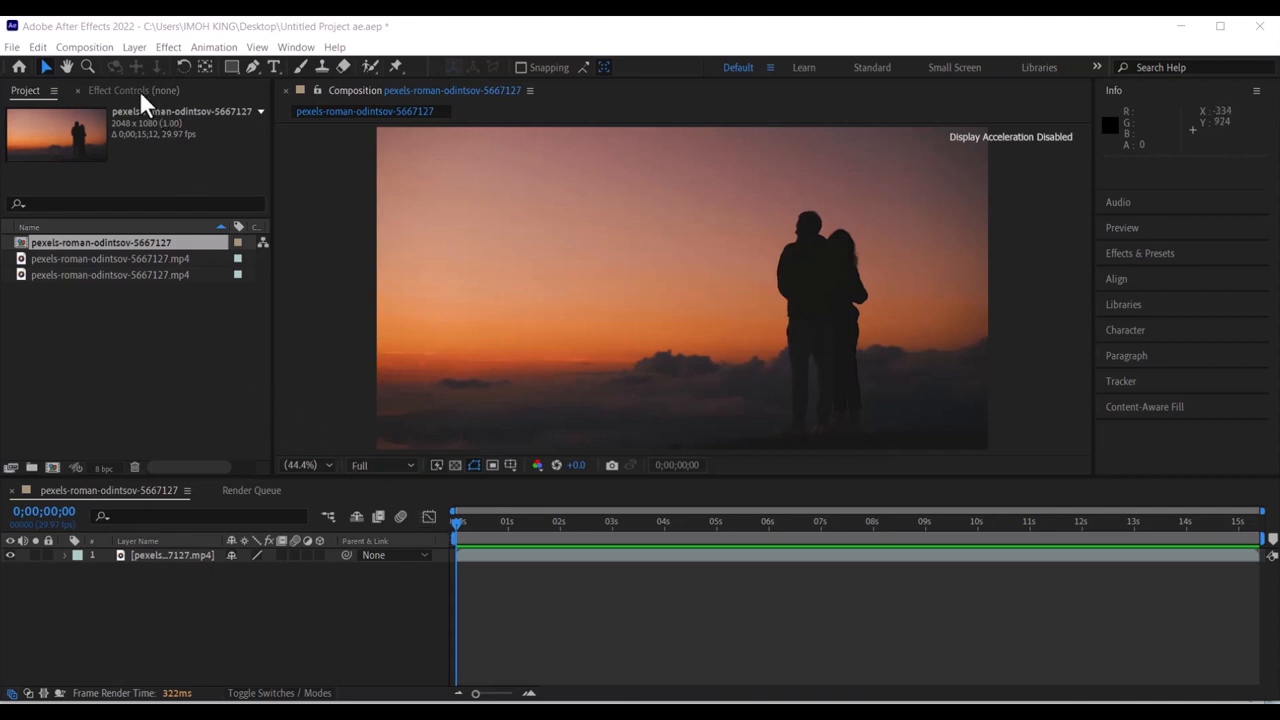
# - Add the sunset composition to the Render Queue and customise its Best Settings render settings
pyautogui.click(84, 48)
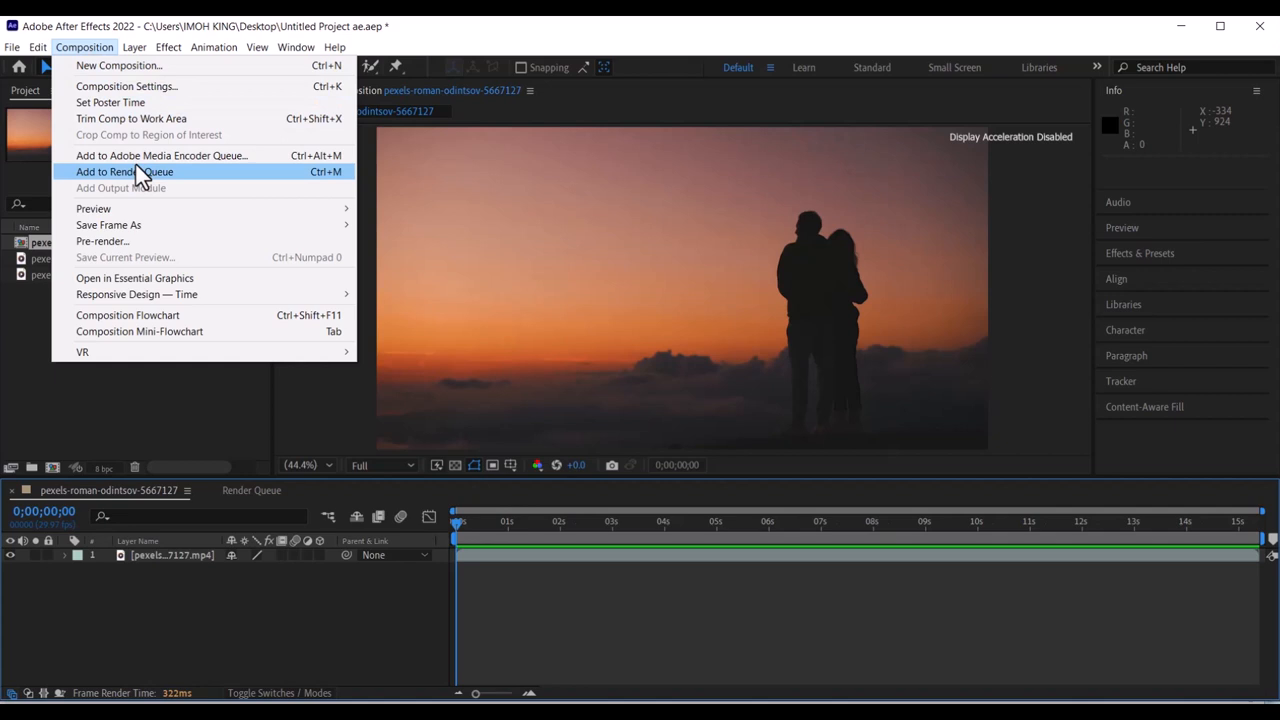
pyautogui.click(124, 172)
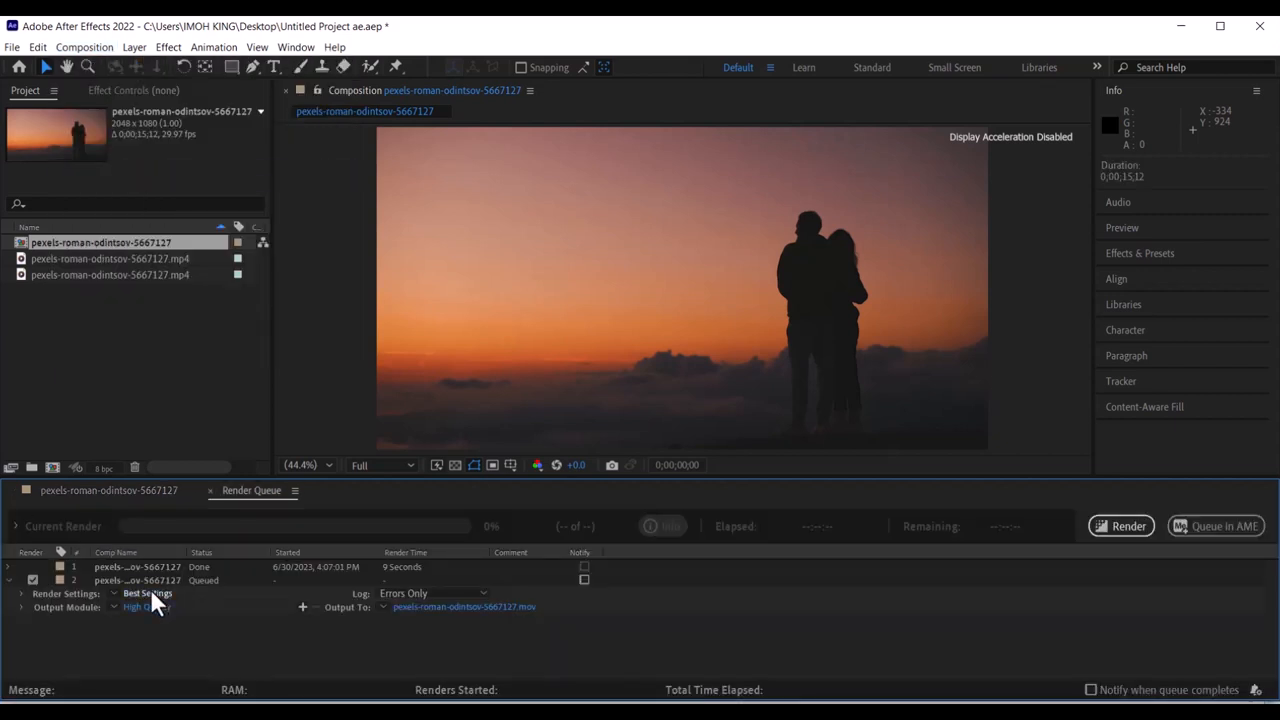
pyautogui.click(148, 592)
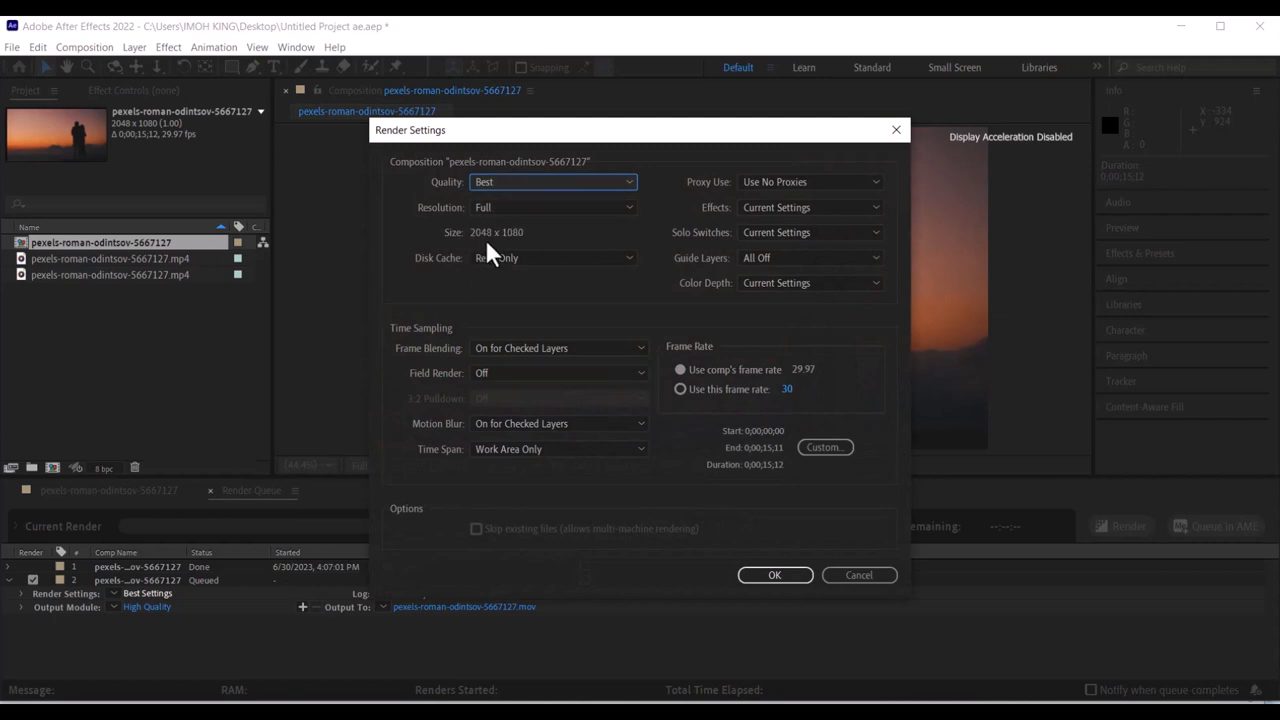
pyautogui.moveTo(704, 364)
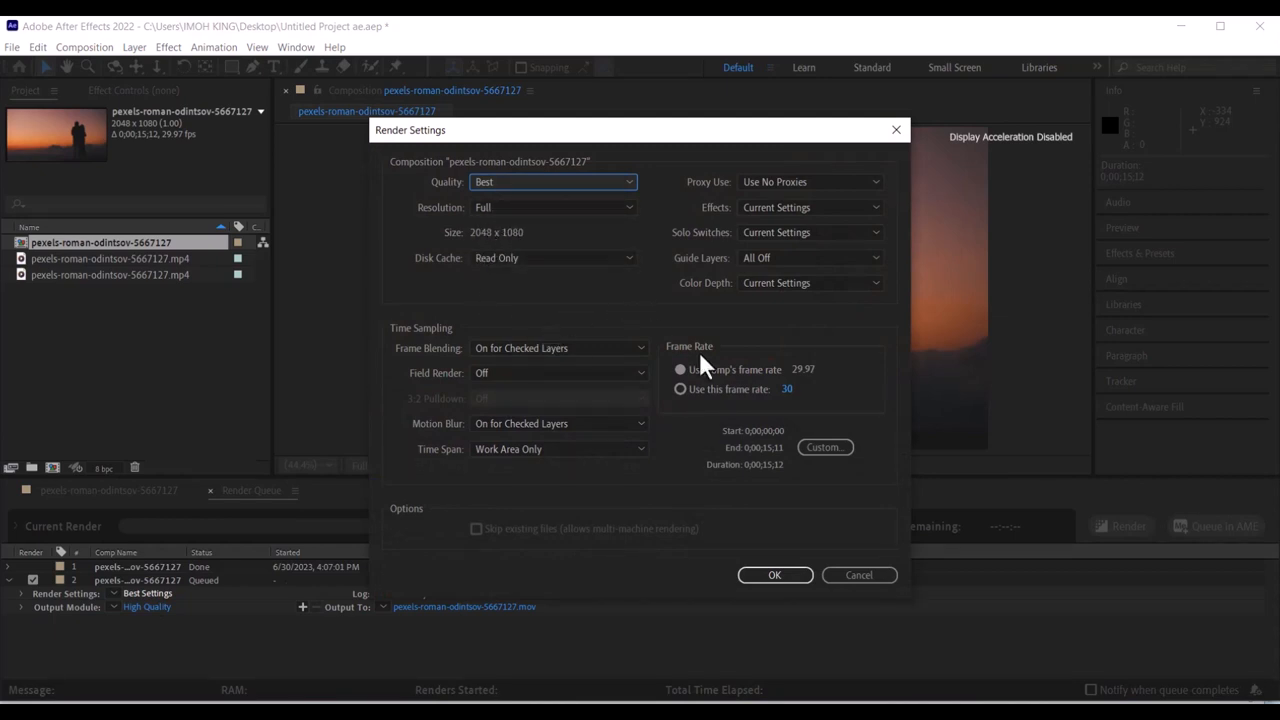
pyautogui.click(774, 574)
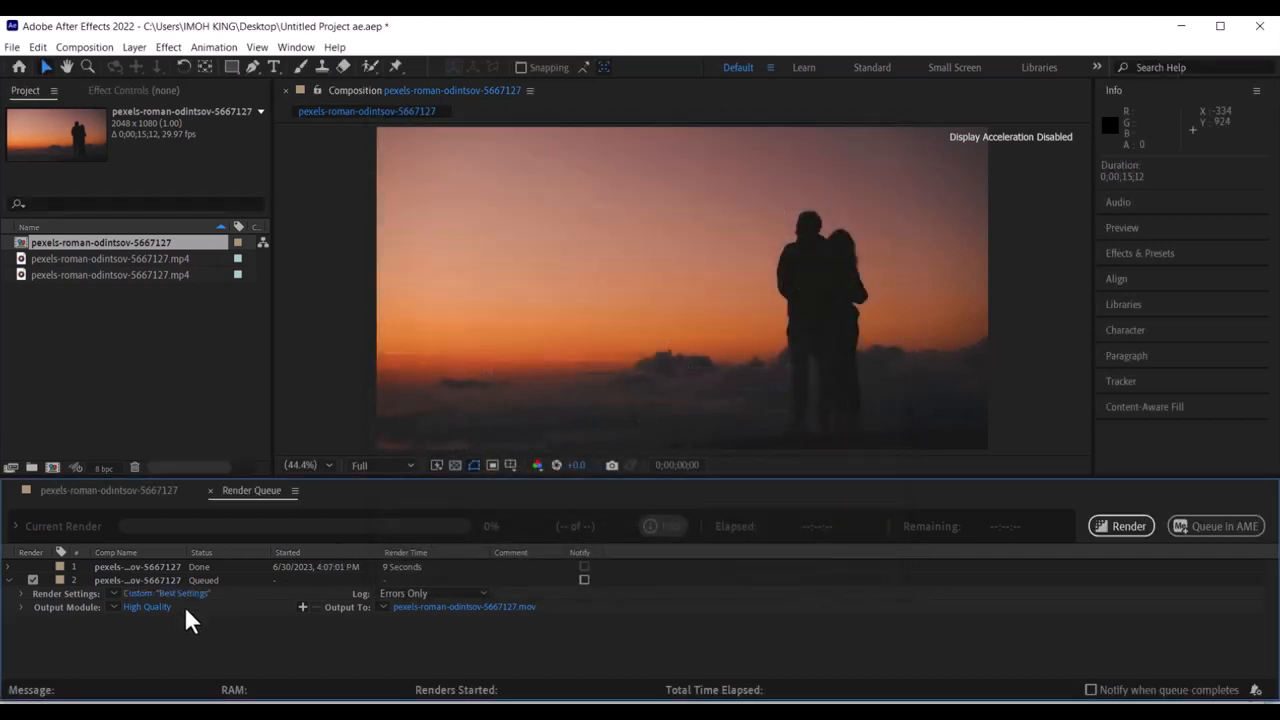
# - Confirm the queued item's High Quality output module as a QuickTime setup
pyautogui.click(146, 606)
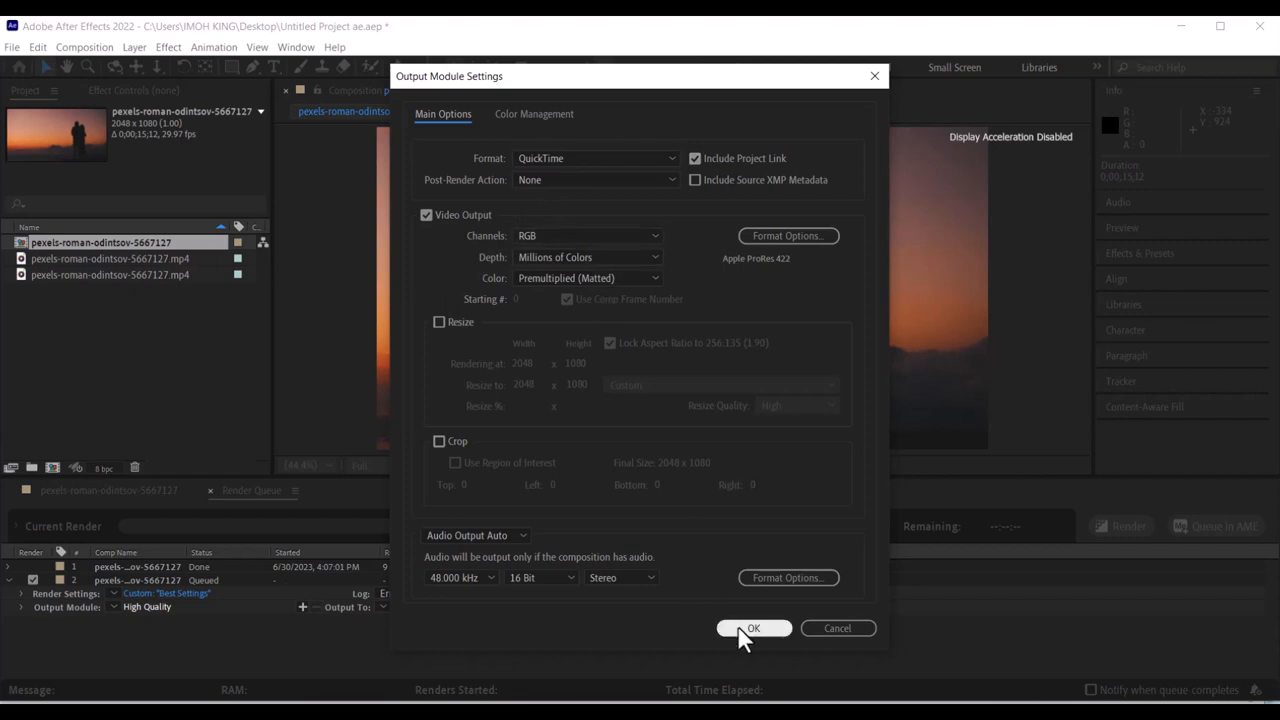
pyautogui.click(752, 628)
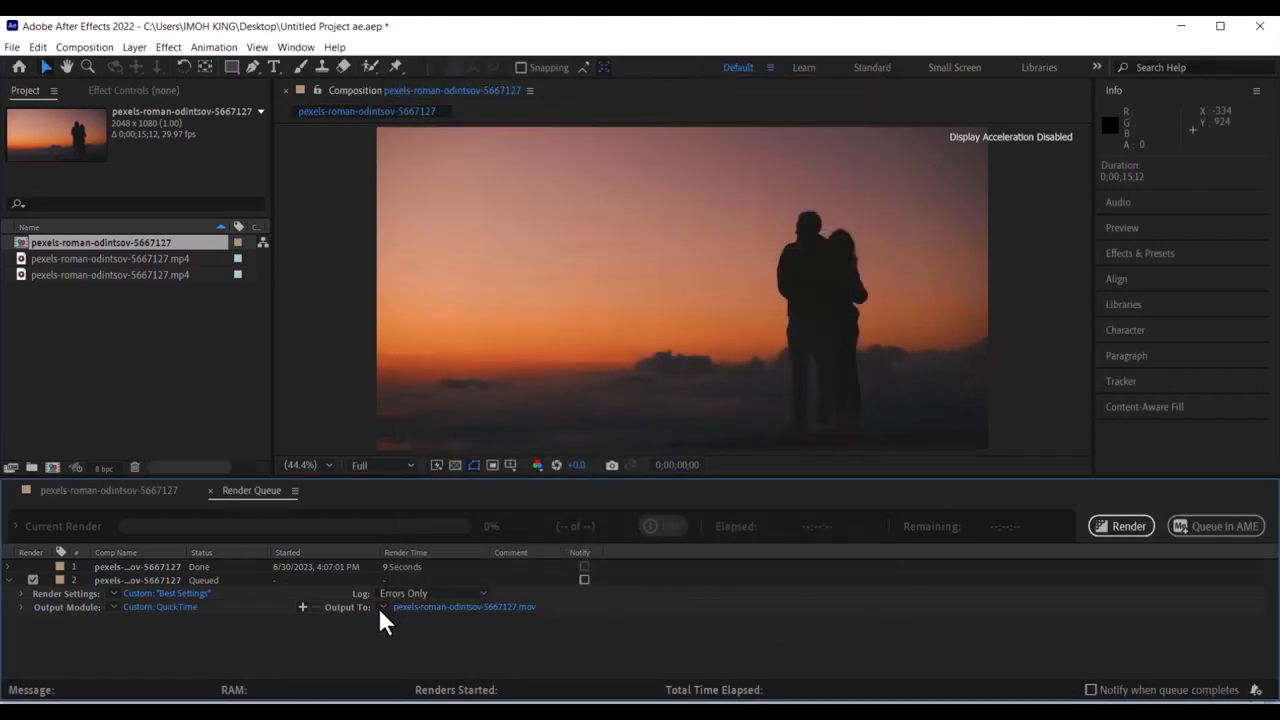
# - Point the render's Output To destination at the export folder on the Desktop
pyautogui.click(464, 606)
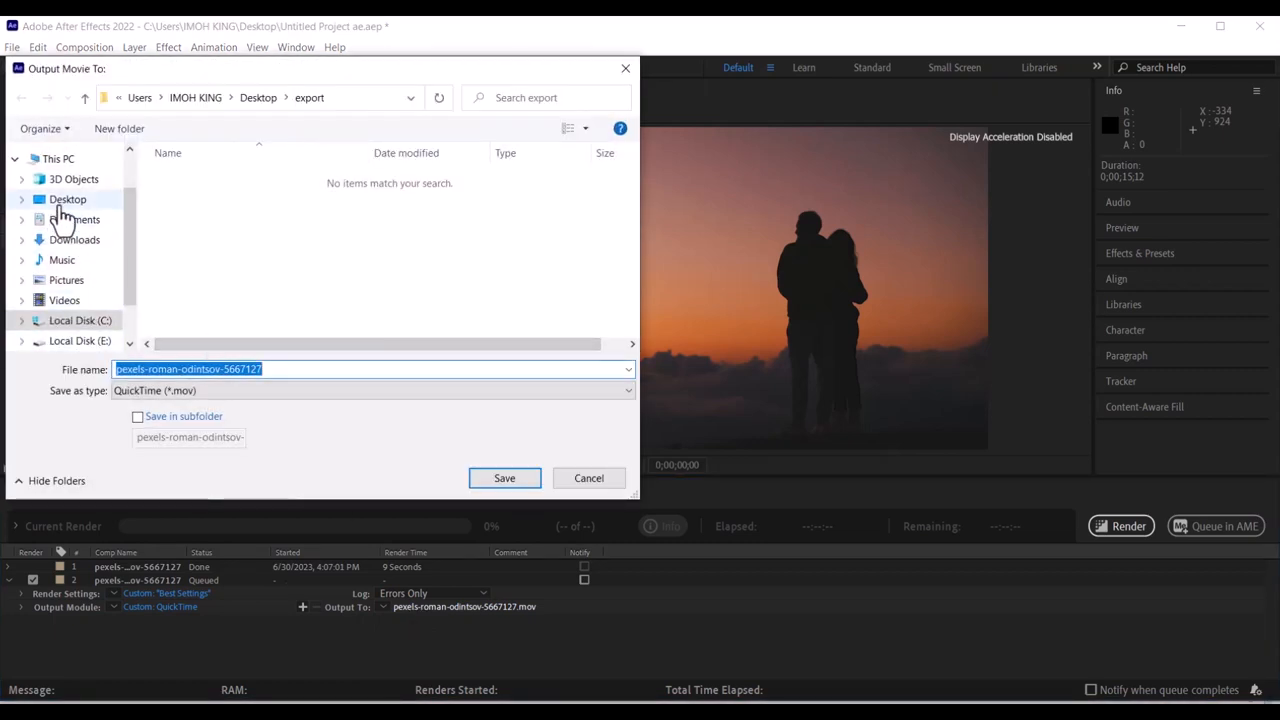
pyautogui.click(68, 200)
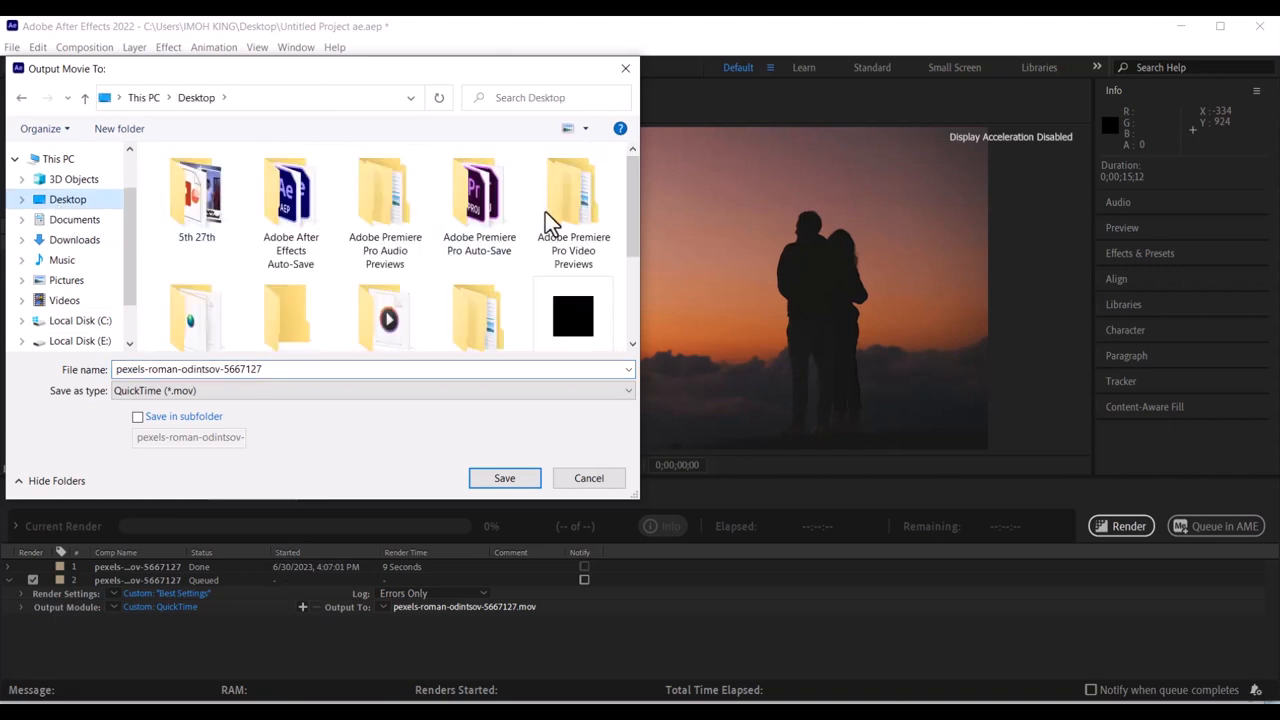
pyautogui.scroll(-3)
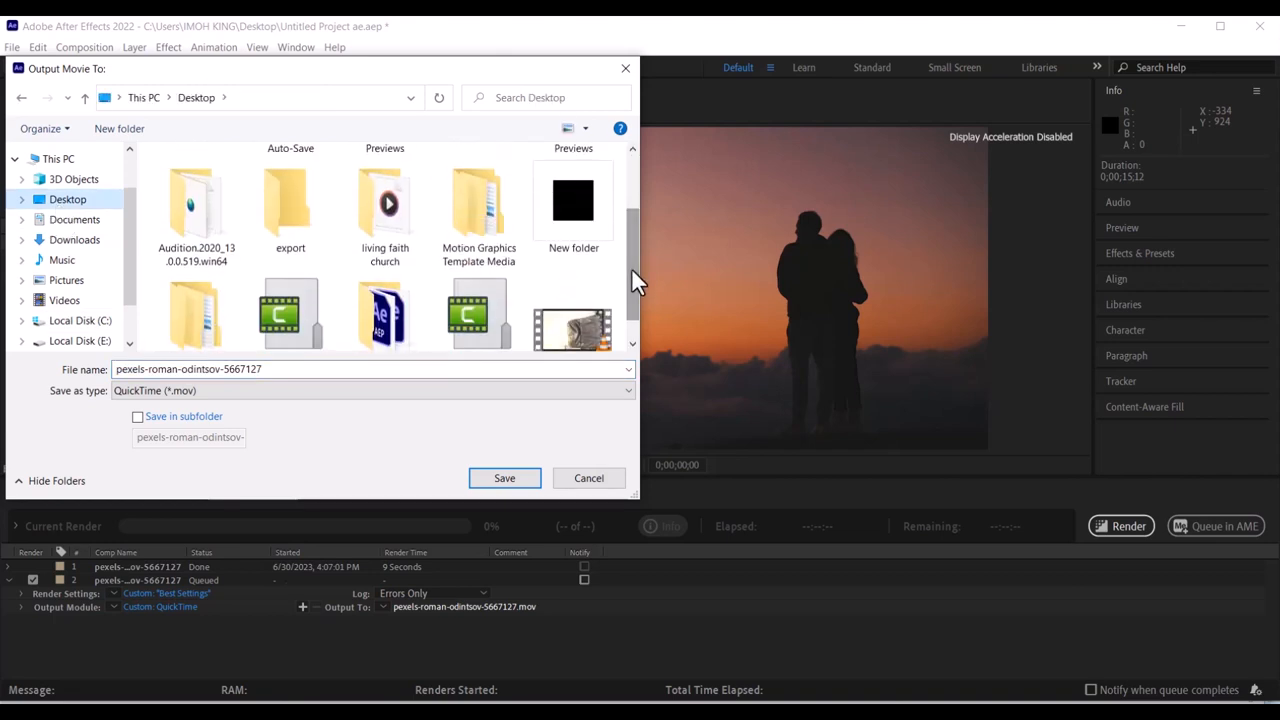
pyautogui.click(290, 204)
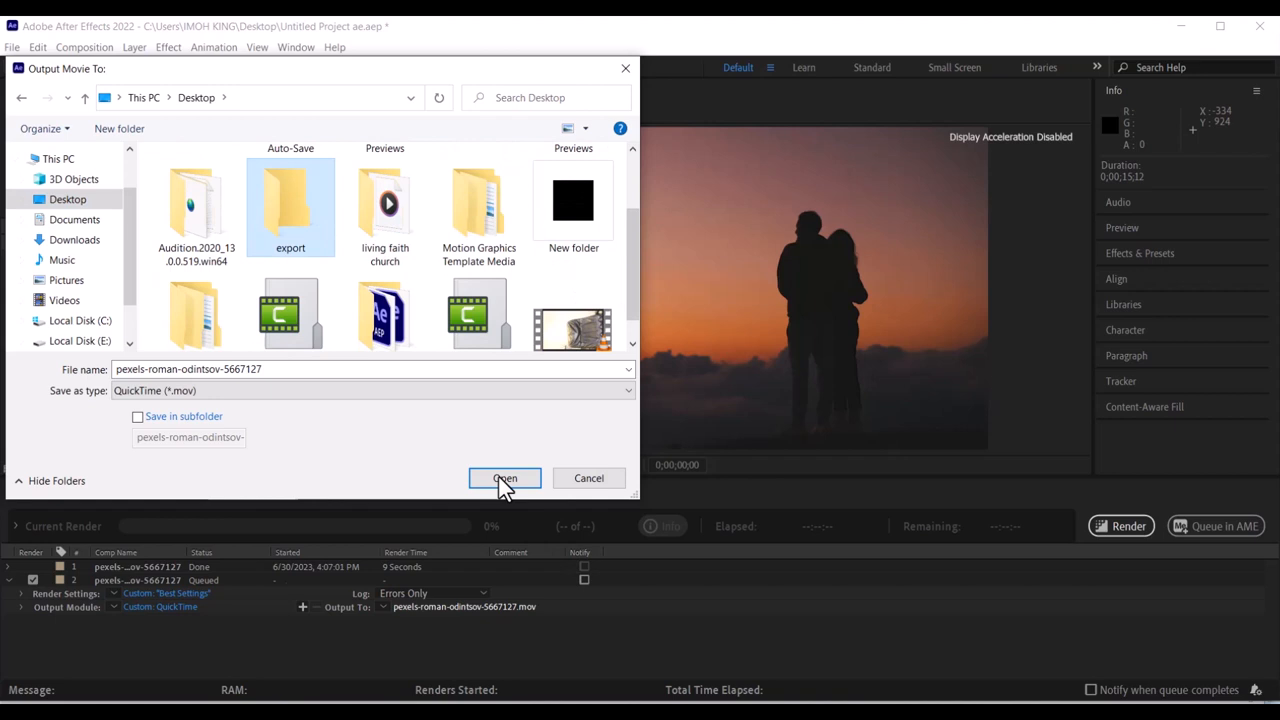
pyautogui.click(504, 478)
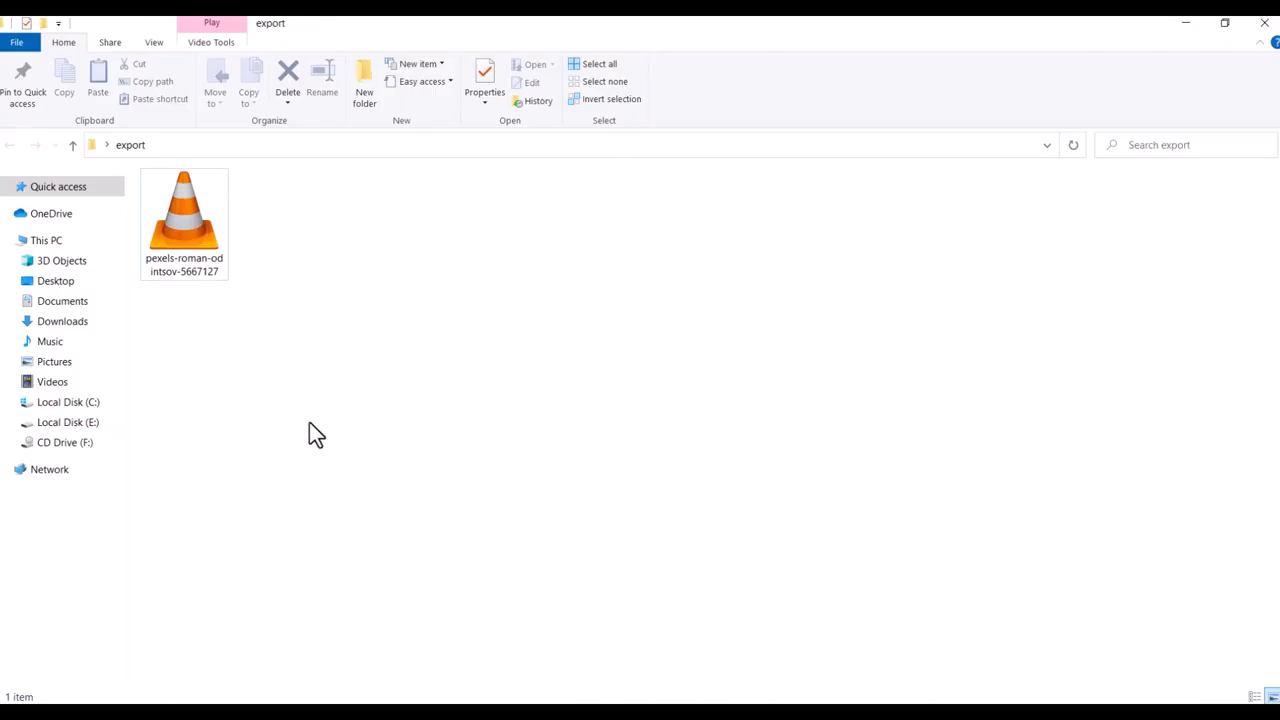
# - Check the rendered sunset movie file via its context menu, showing 226 MB
pyautogui.rightClick(184, 210)
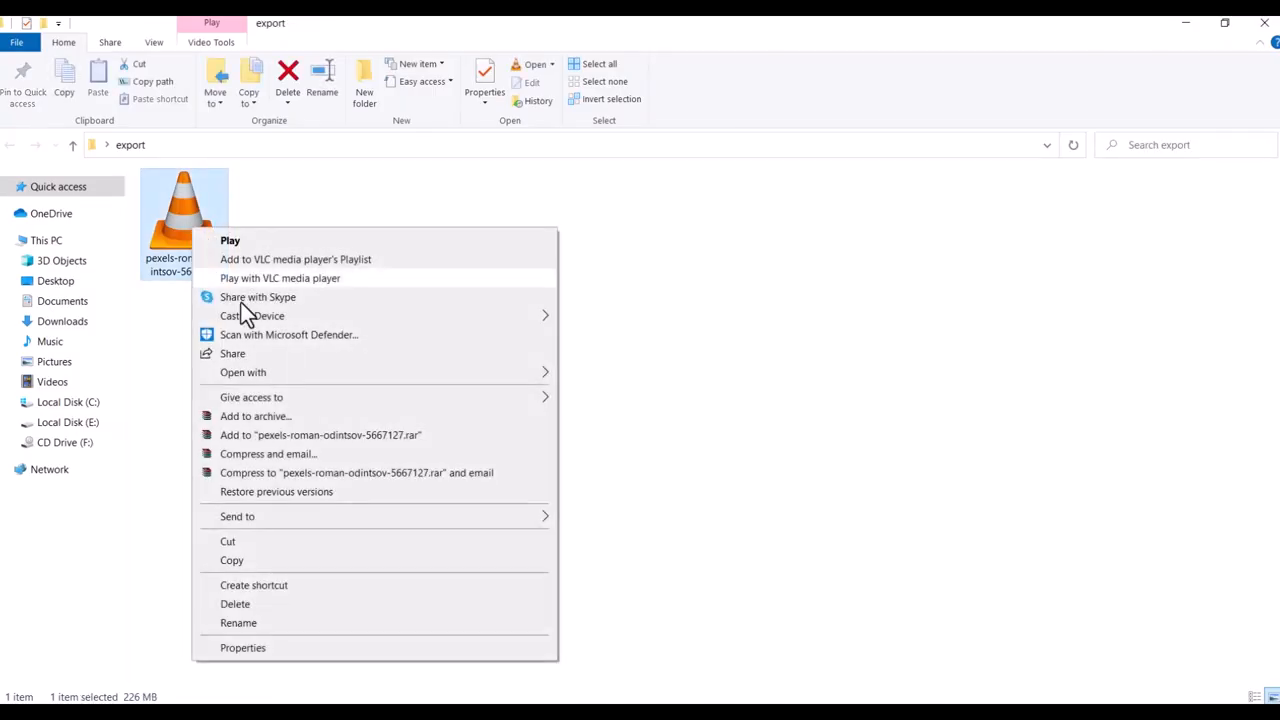
pyautogui.click(242, 648)
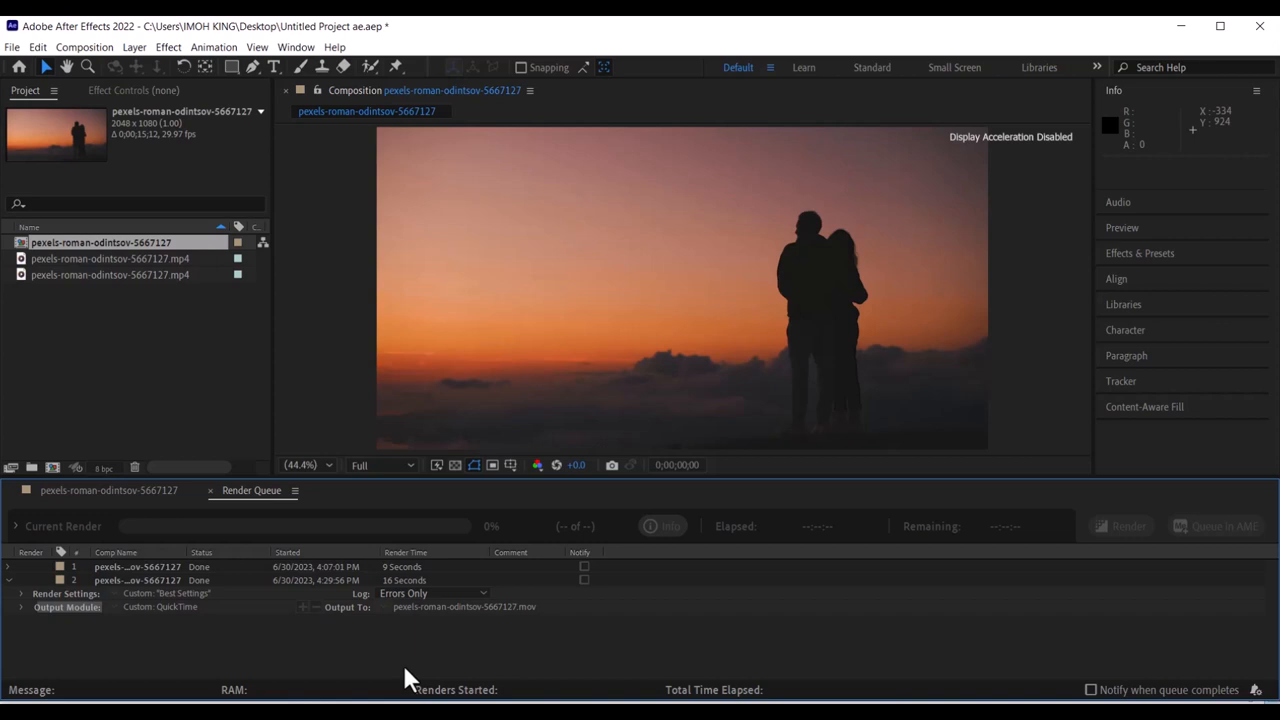
pyautogui.moveTo(320, 452)
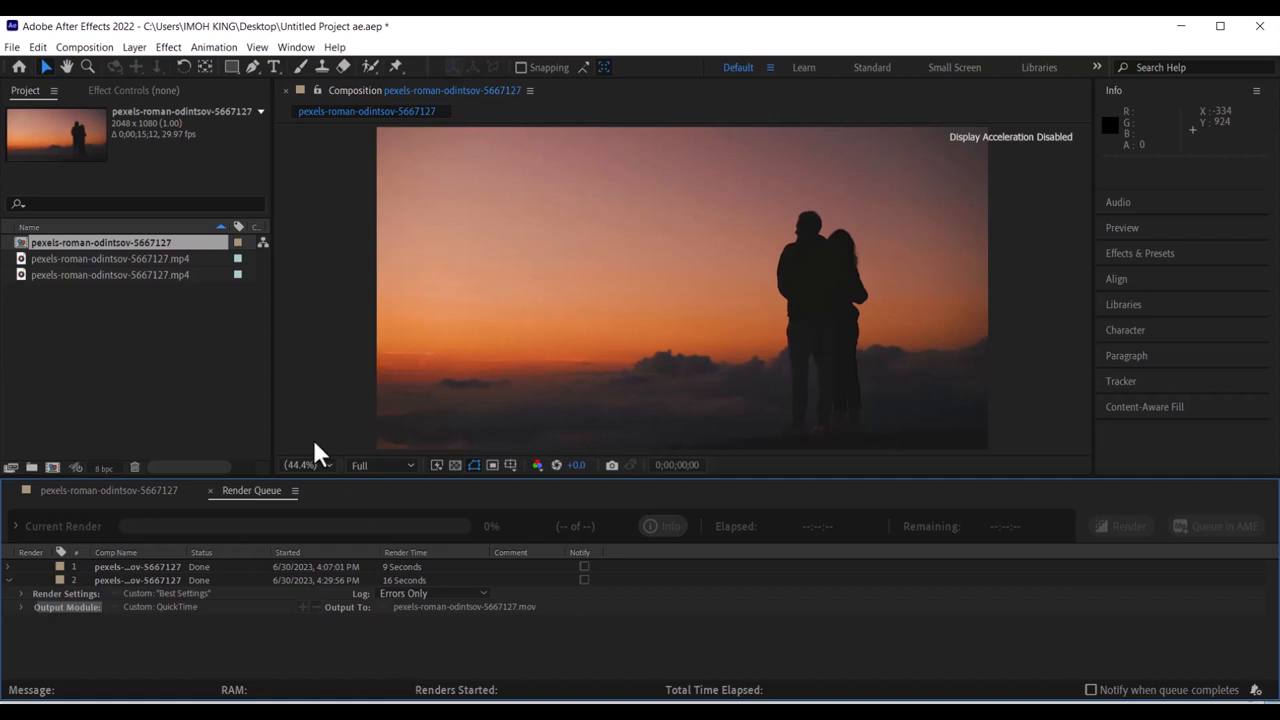
# - Add the sunset composition to the Adobe Media Encoder queue as an H.264 job
pyautogui.click(84, 48)
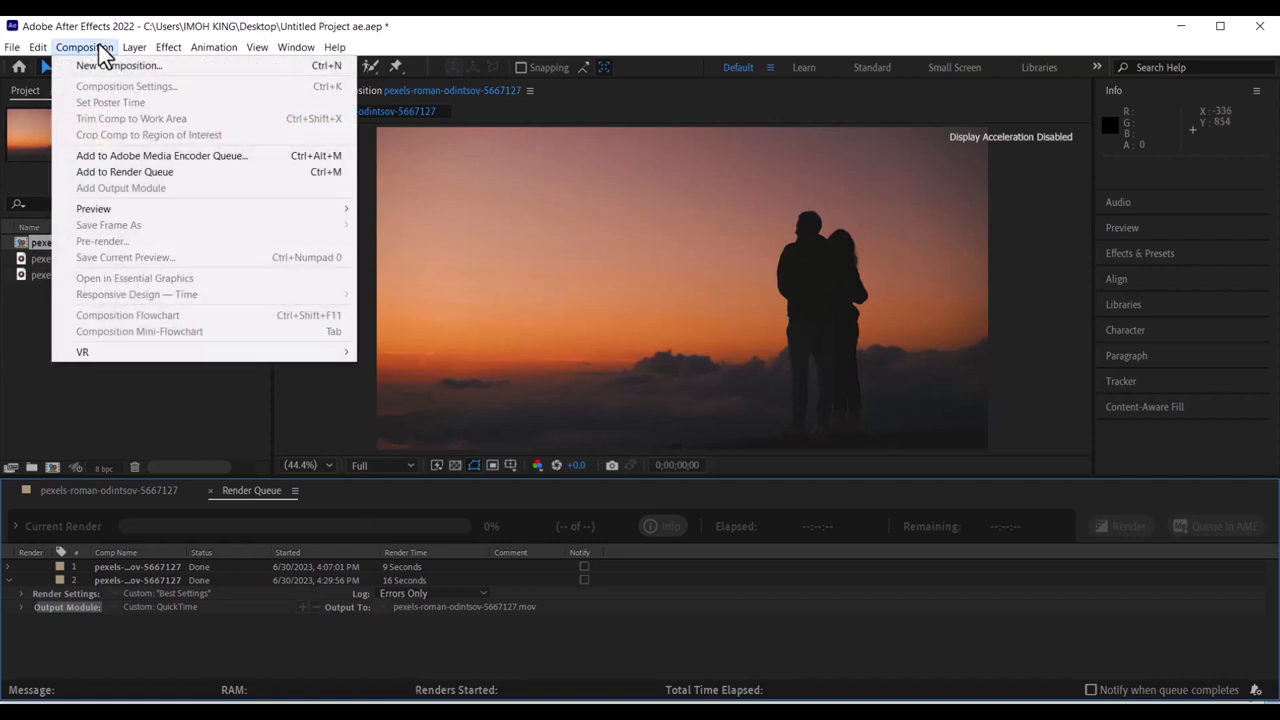
pyautogui.moveTo(124, 172)
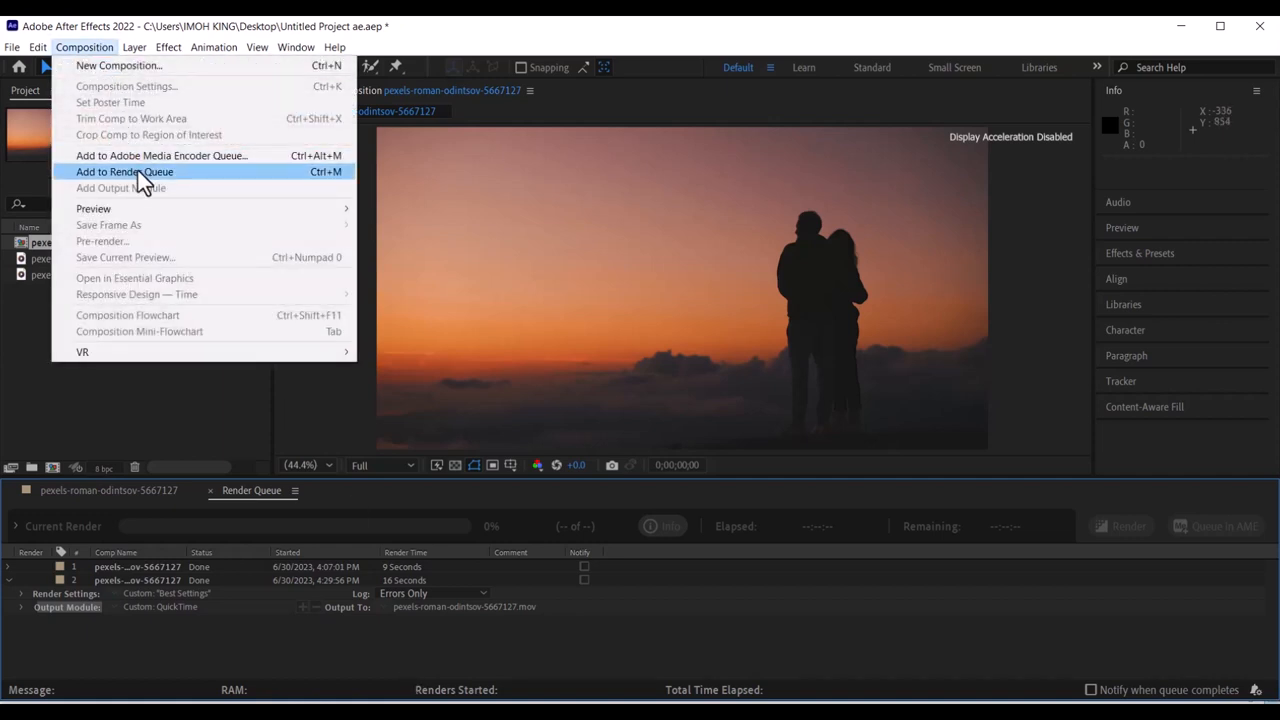
pyautogui.moveTo(160, 156)
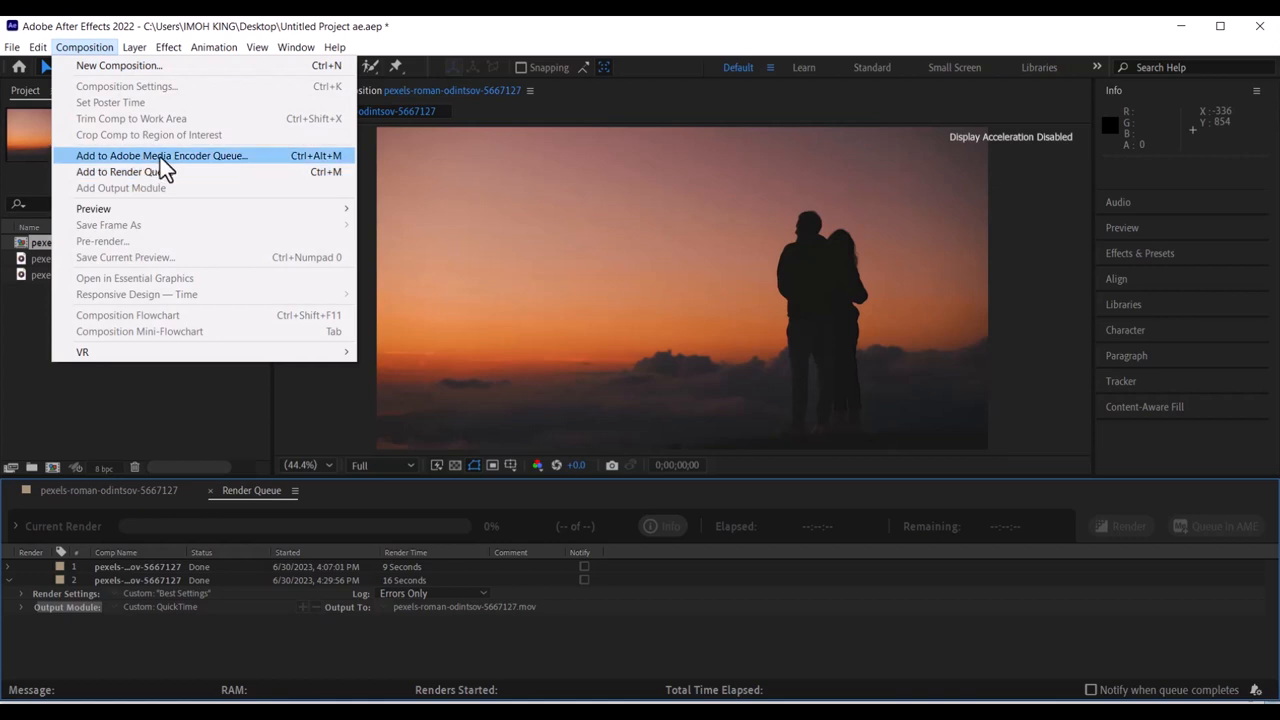
pyautogui.click(162, 156)
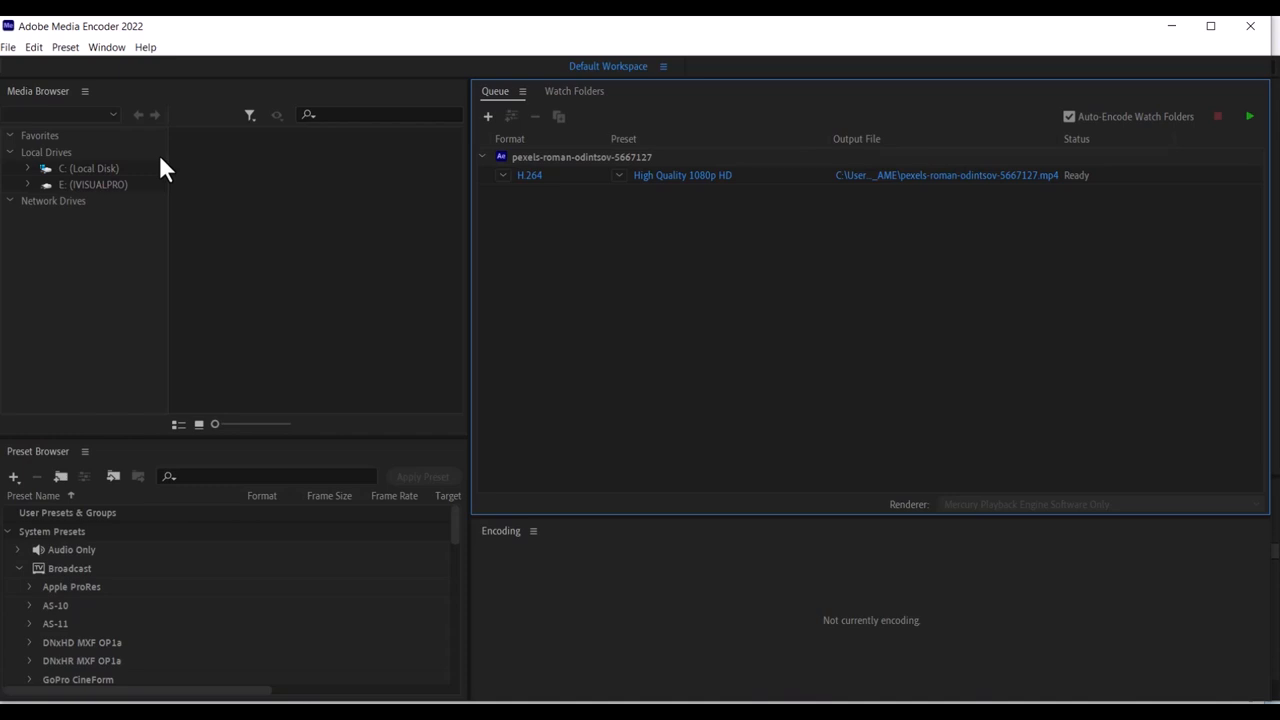
pyautogui.moveTo(530, 340)
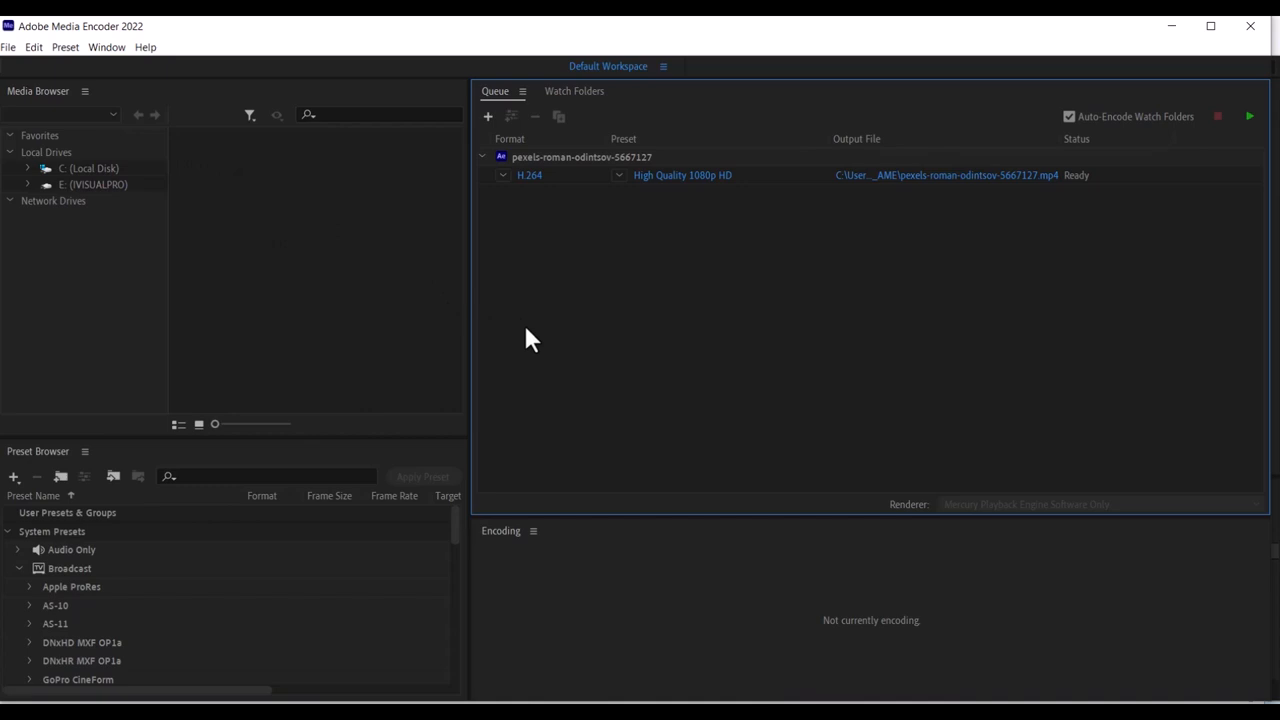
pyautogui.moveTo(536, 184)
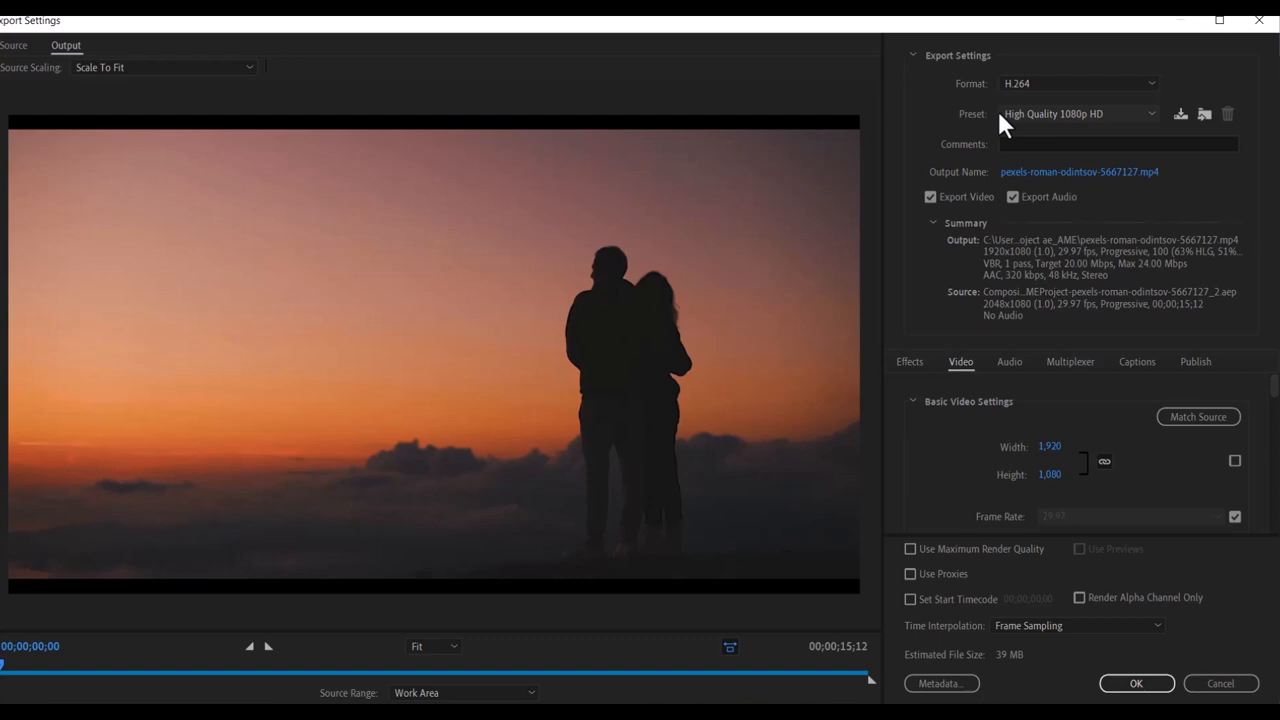
# - Switch the H.264 job's preset to Match Source - High bitrate, estimated at 19 MB
pyautogui.click(1078, 112)
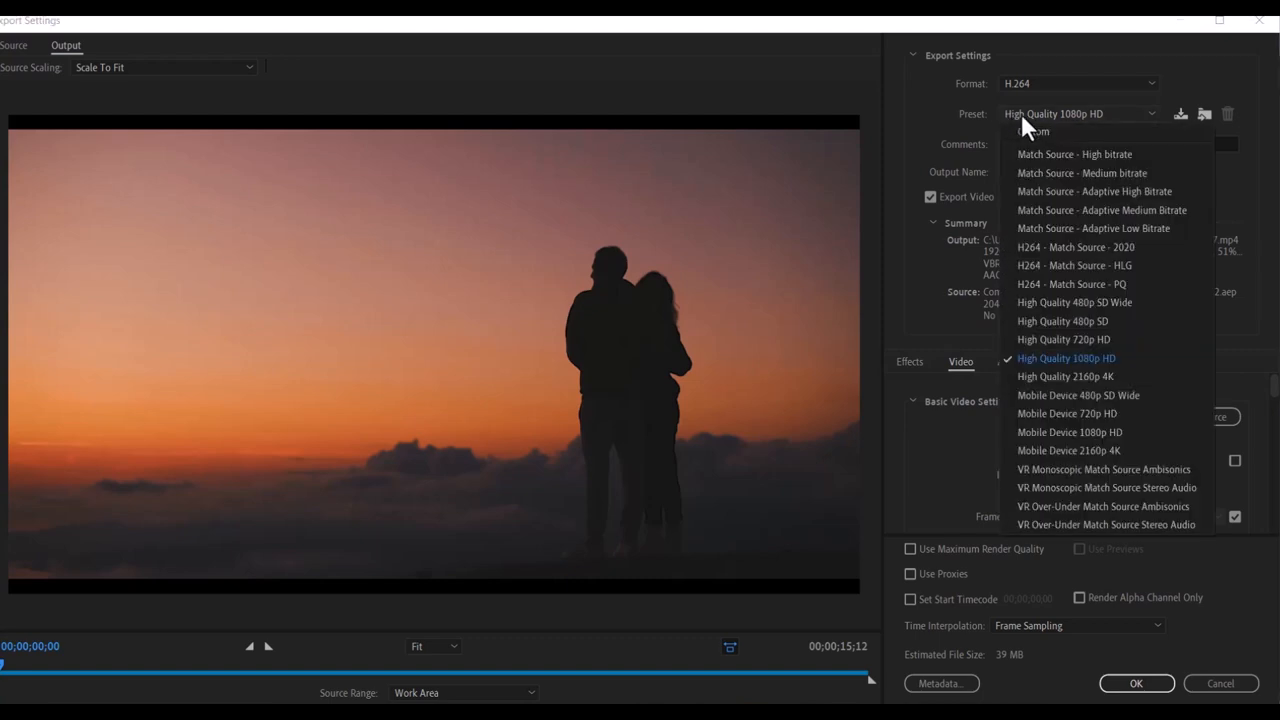
pyautogui.click(1074, 154)
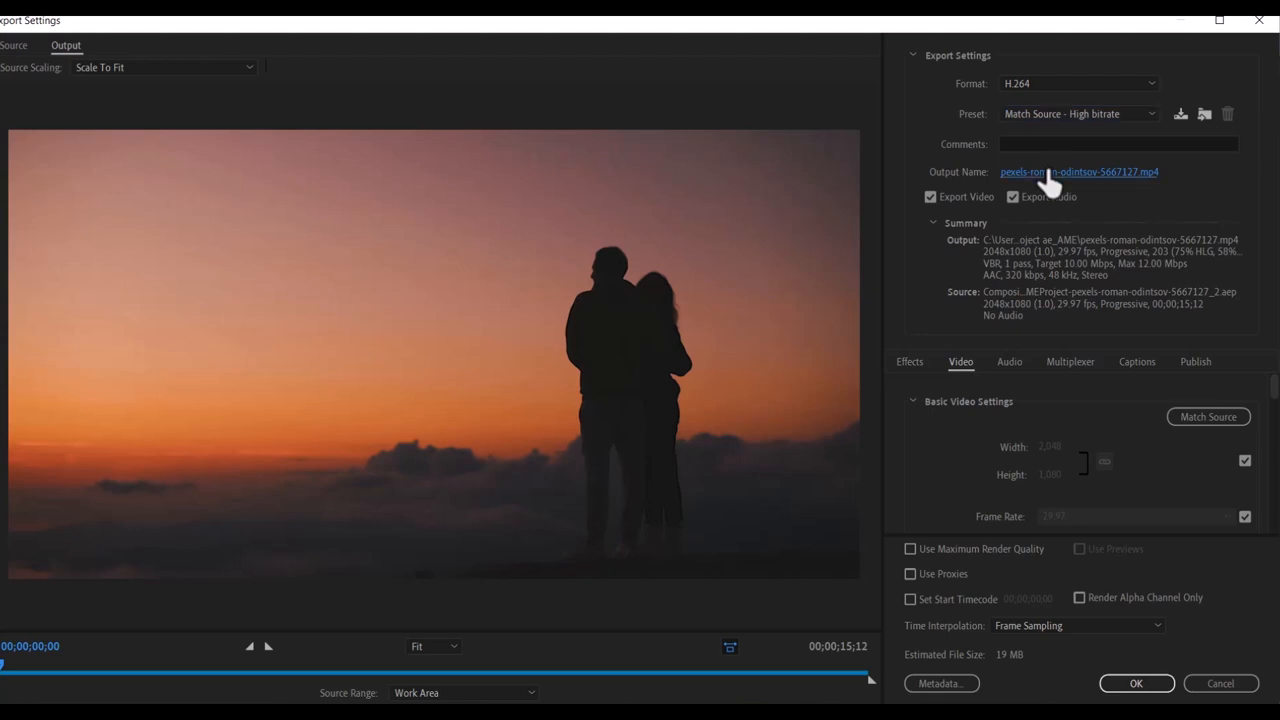
# - Name the export new.mp4 and save it into the Desktop export folder
pyautogui.click(1080, 172)
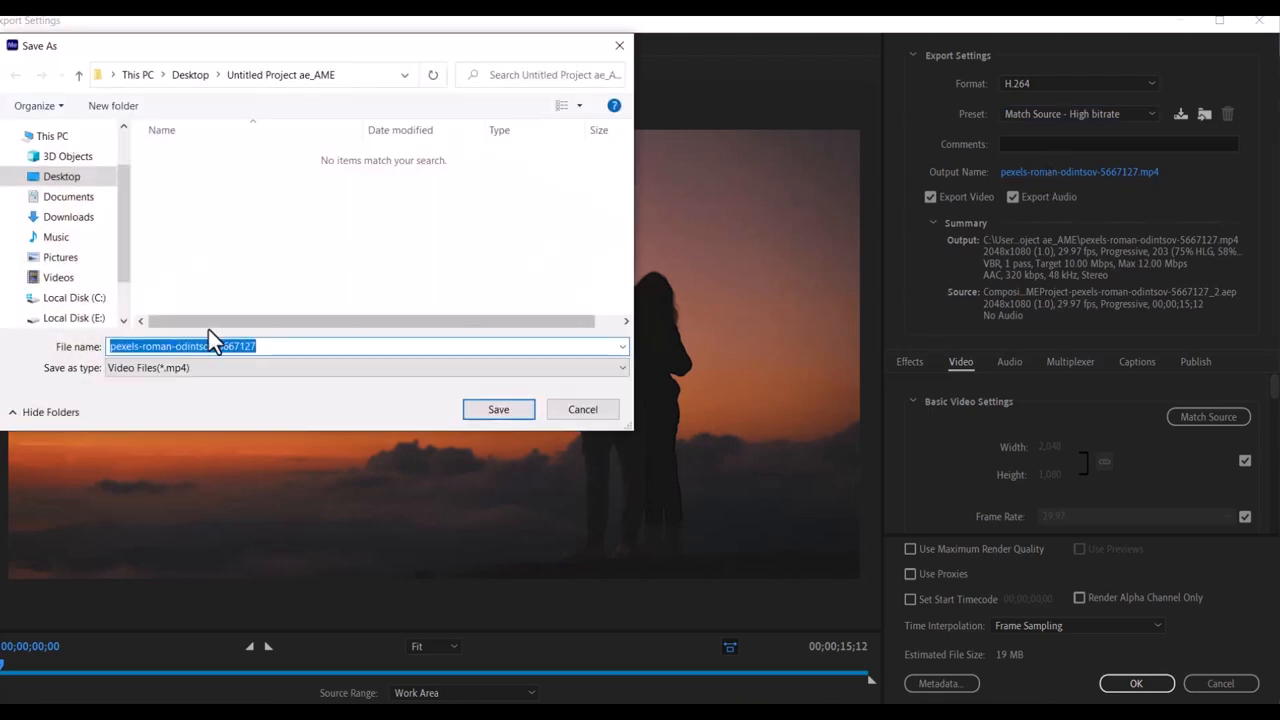
pyautogui.write('new')
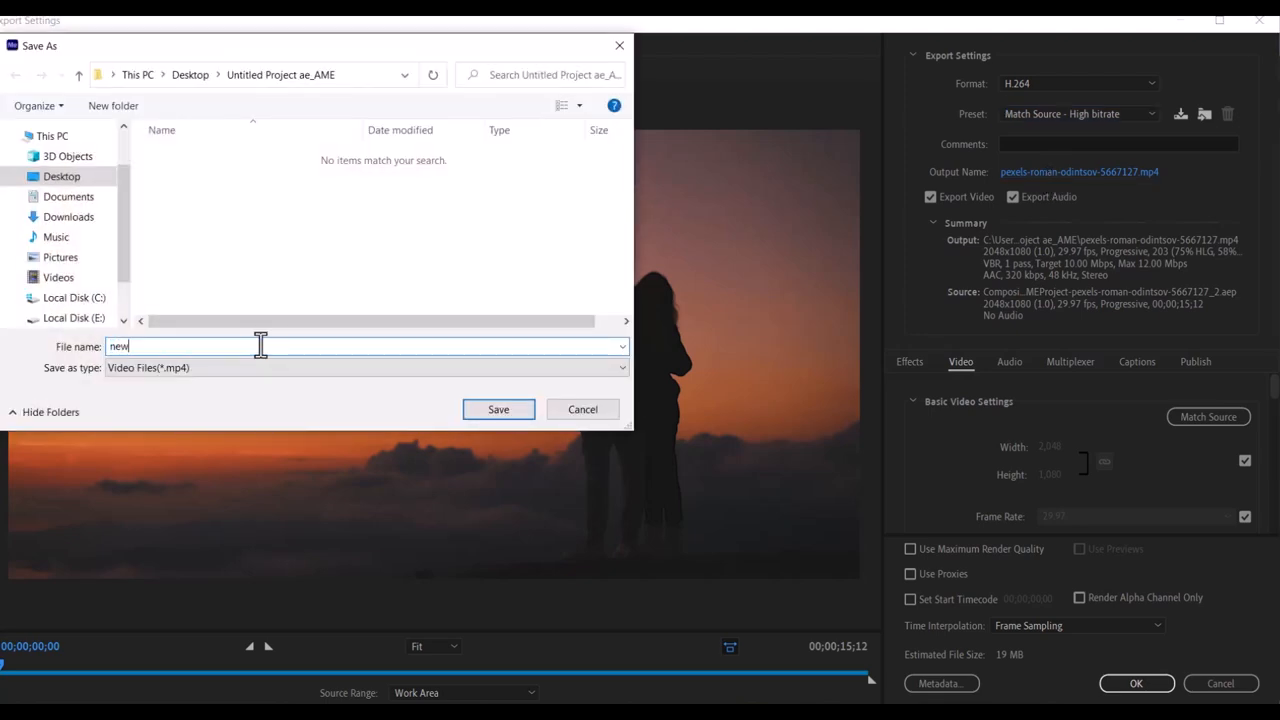
pyautogui.click(60, 176)
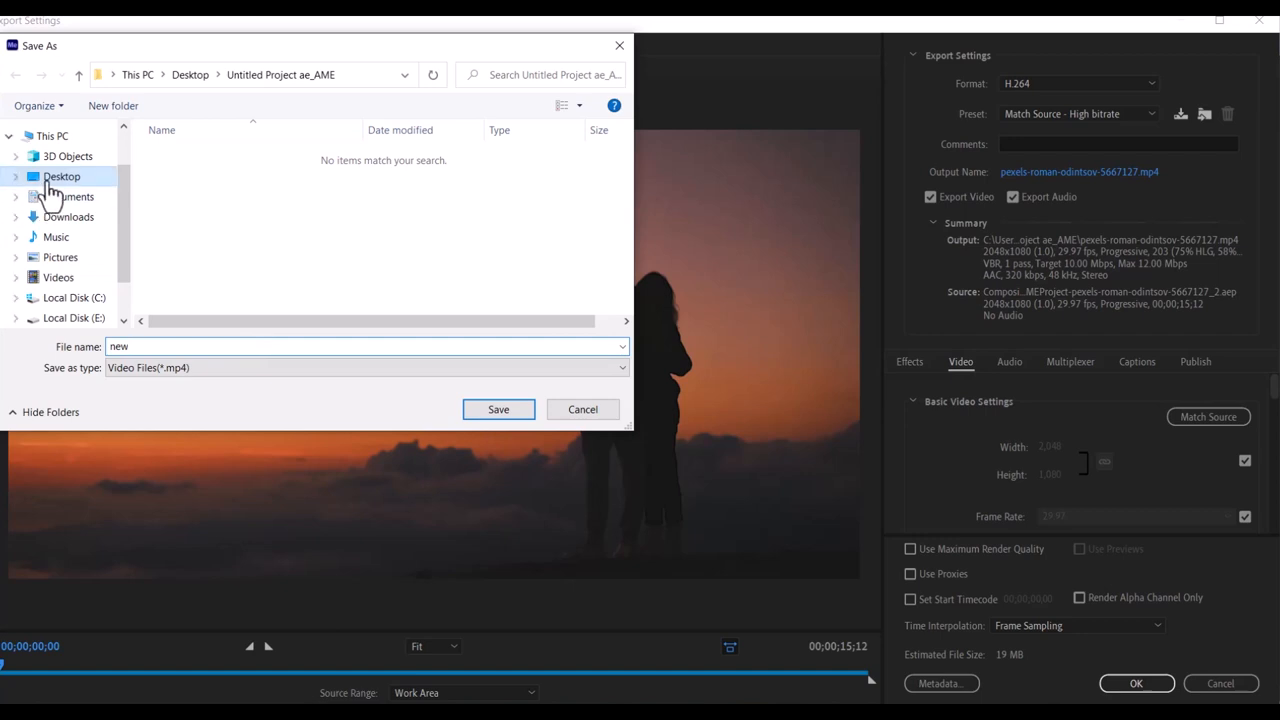
pyautogui.click(60, 176)
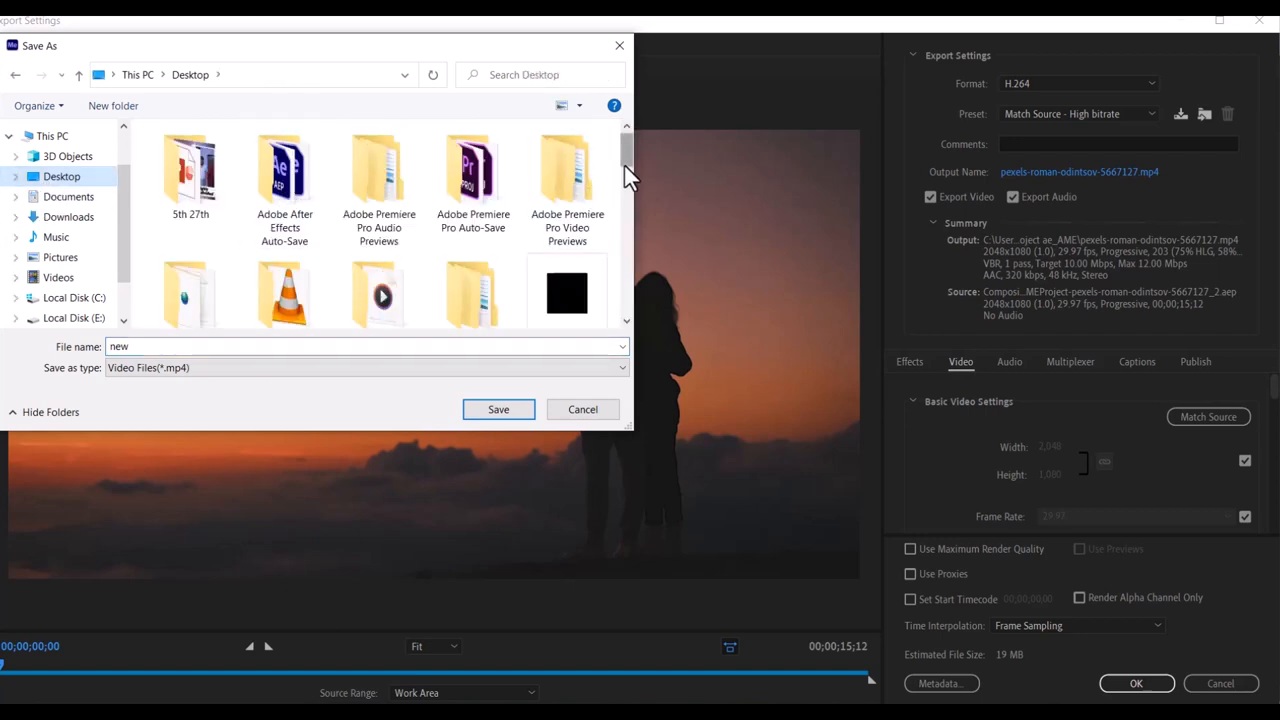
pyautogui.scroll(-3)
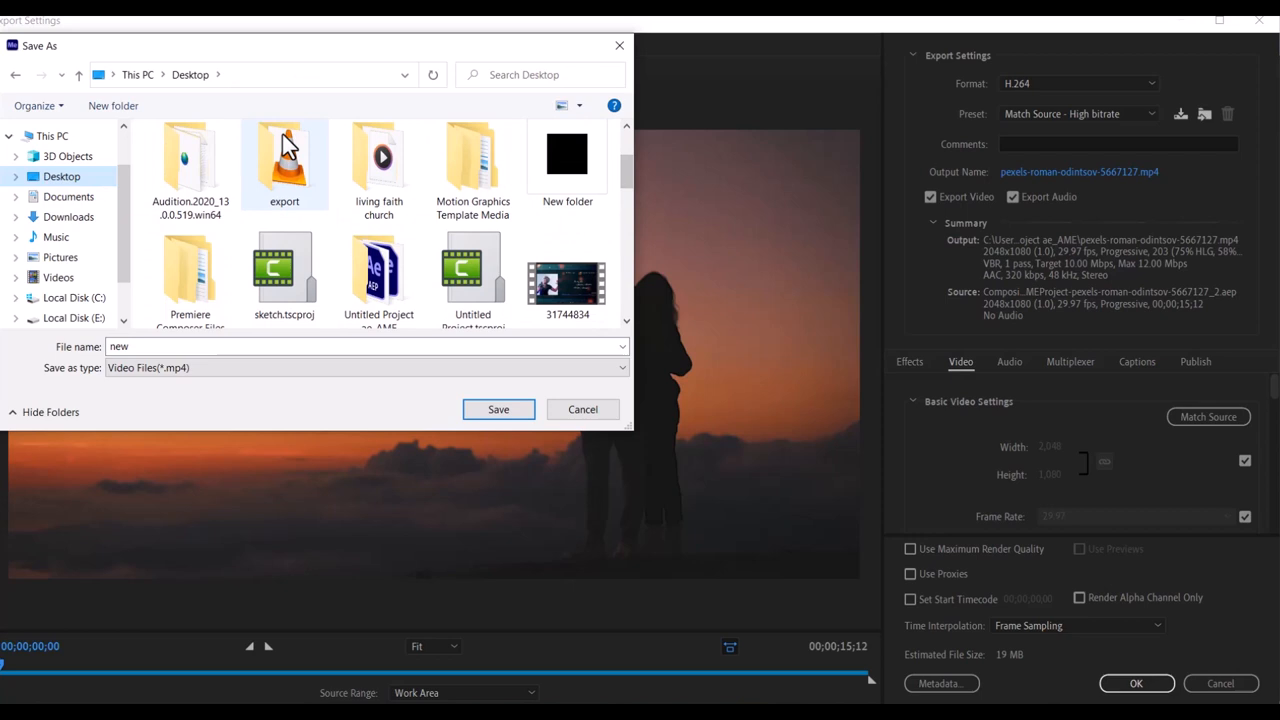
pyautogui.doubleClick(284, 160)
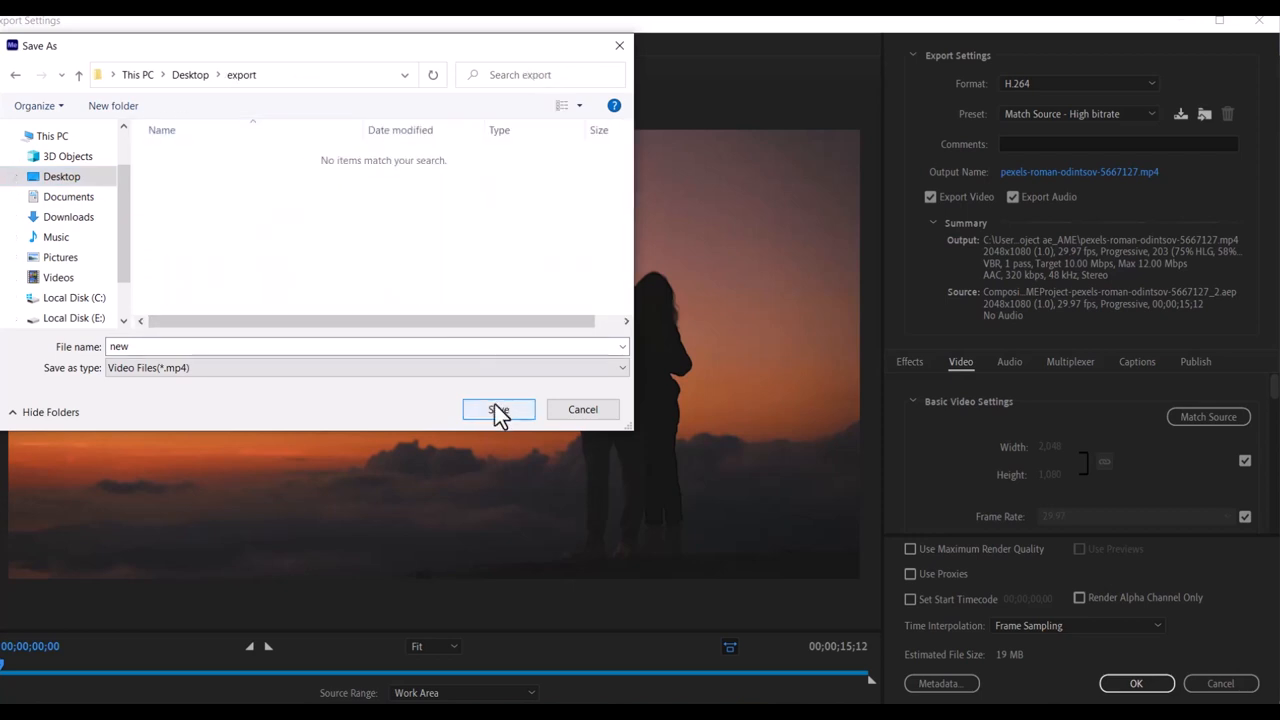
pyautogui.click(498, 408)
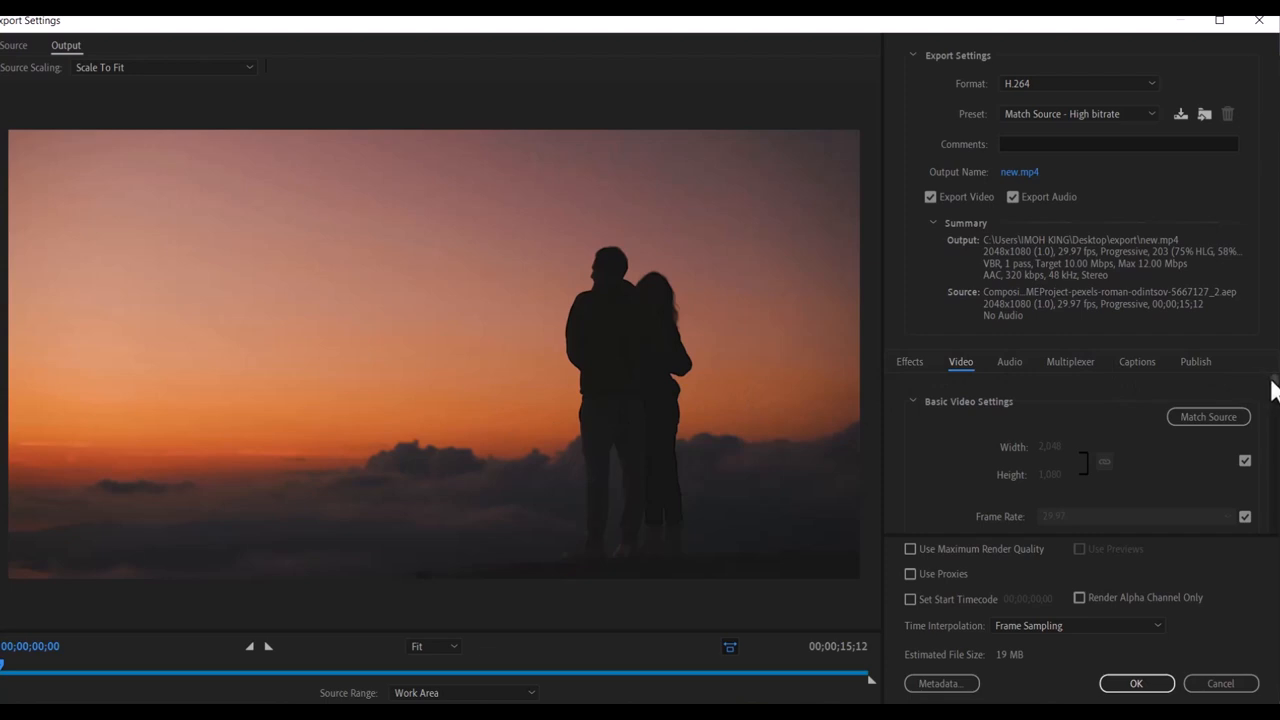
# - Enable Render at Maximum Depth in the video settings and reach Bitrate Settings
pyautogui.scroll(-3)
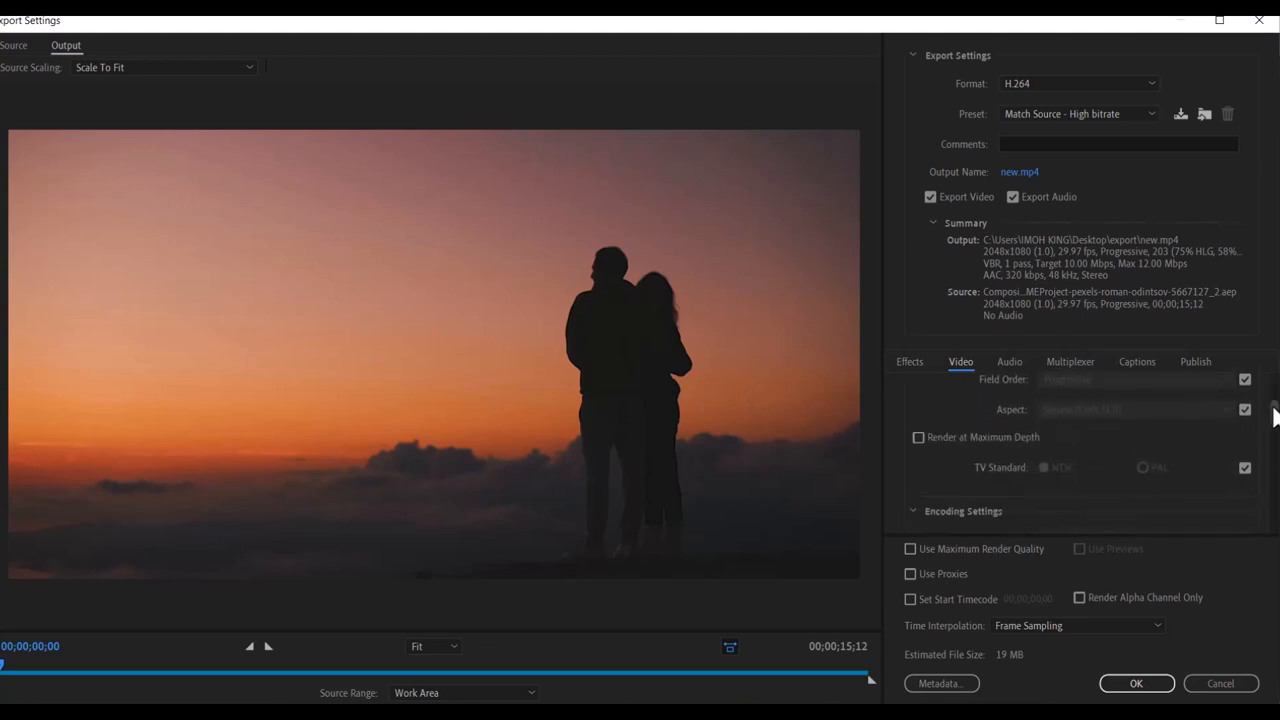
pyautogui.scroll(-3)
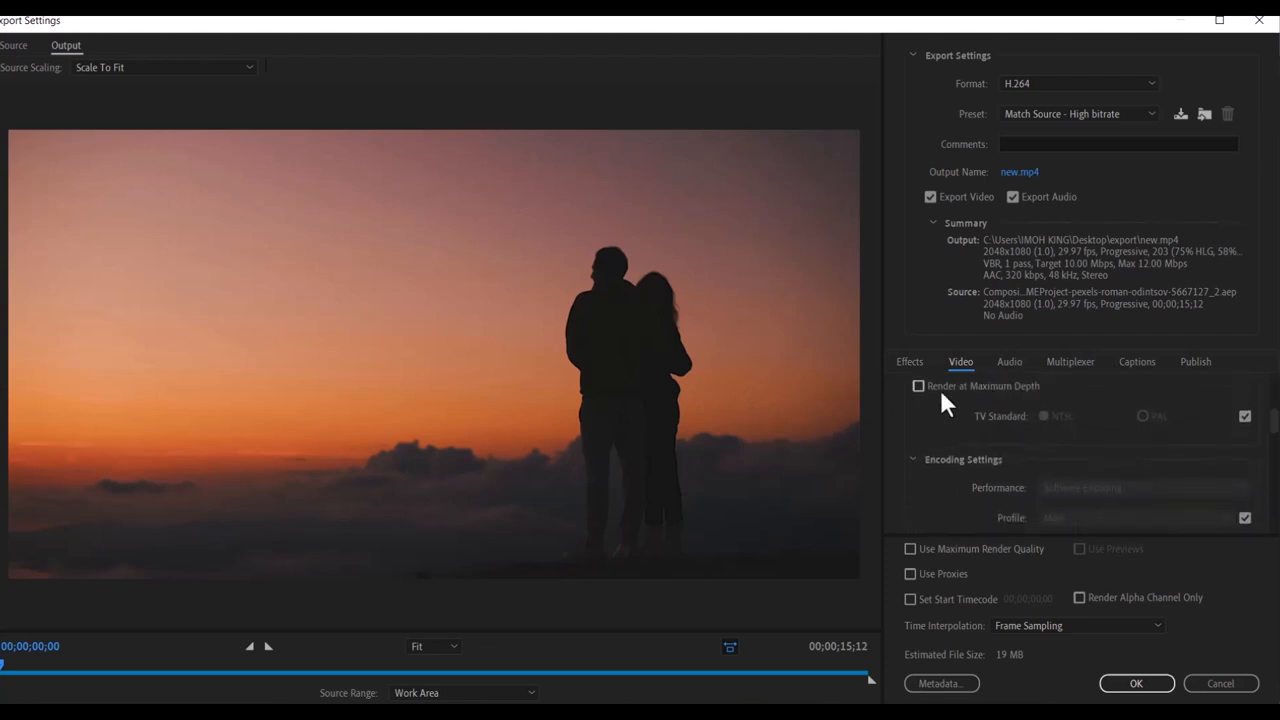
pyautogui.click(918, 386)
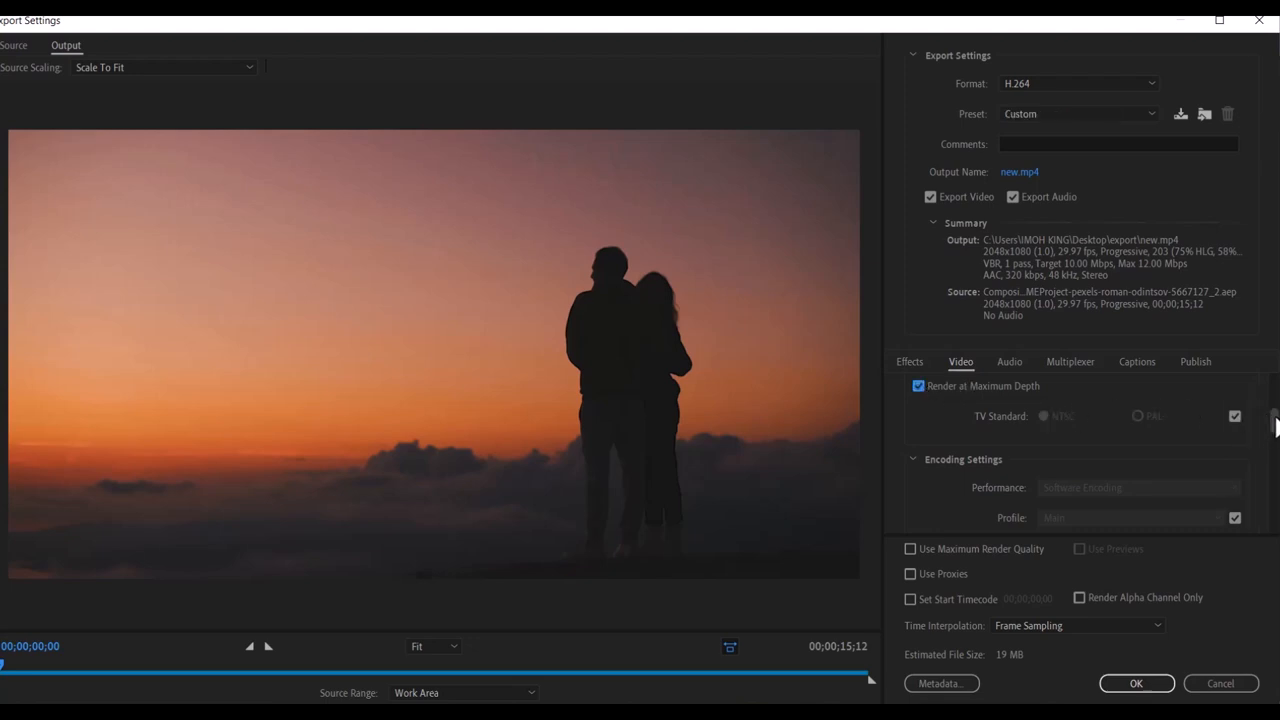
pyautogui.scroll(-3)
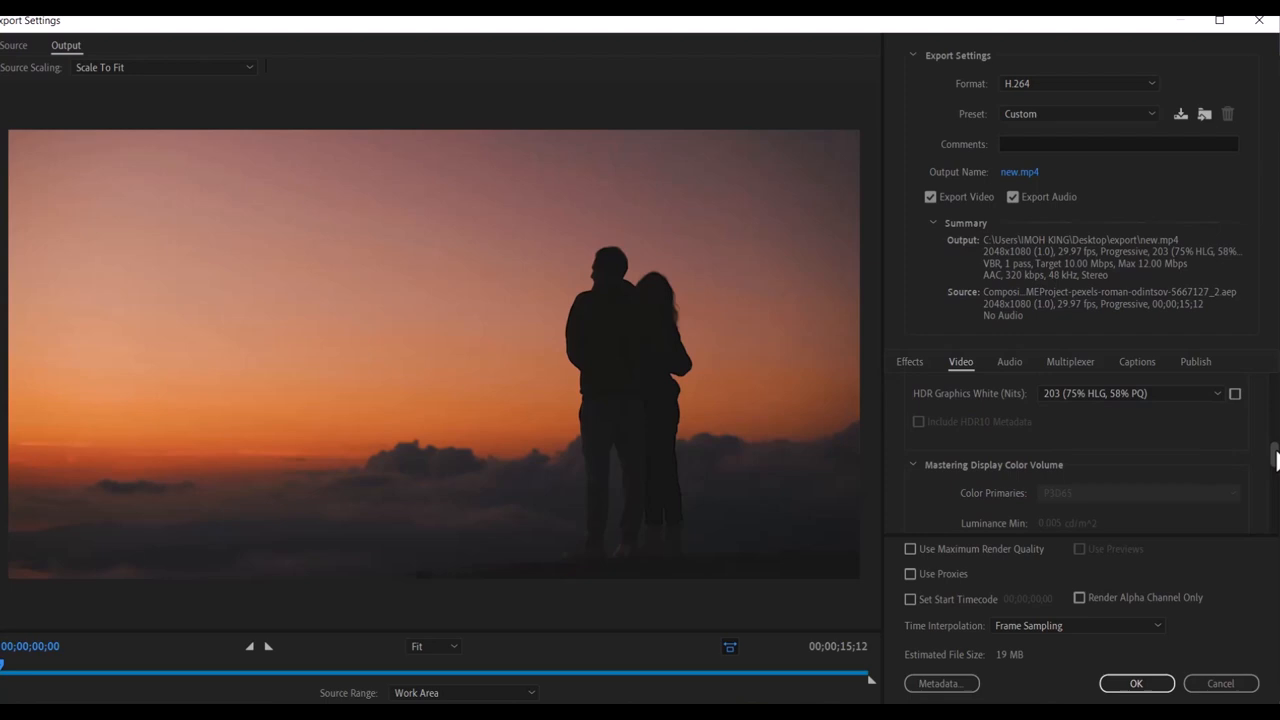
pyautogui.scroll(-3)
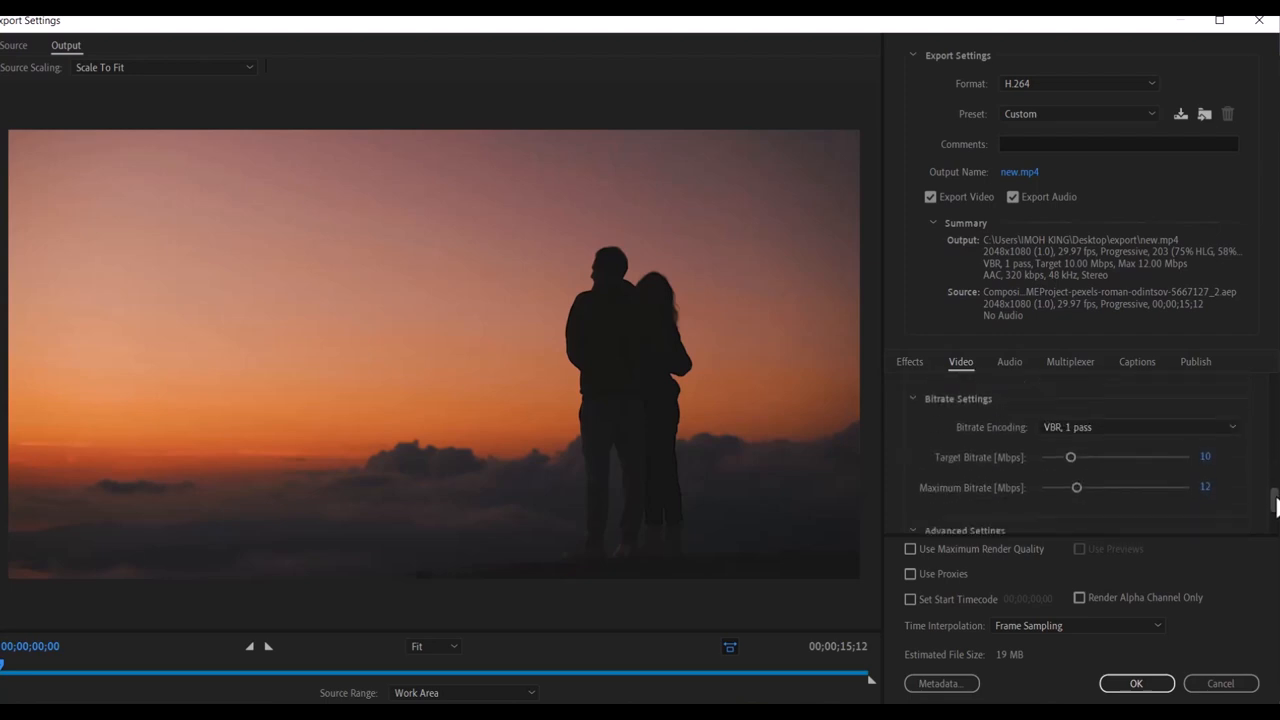
pyautogui.scroll(-3)
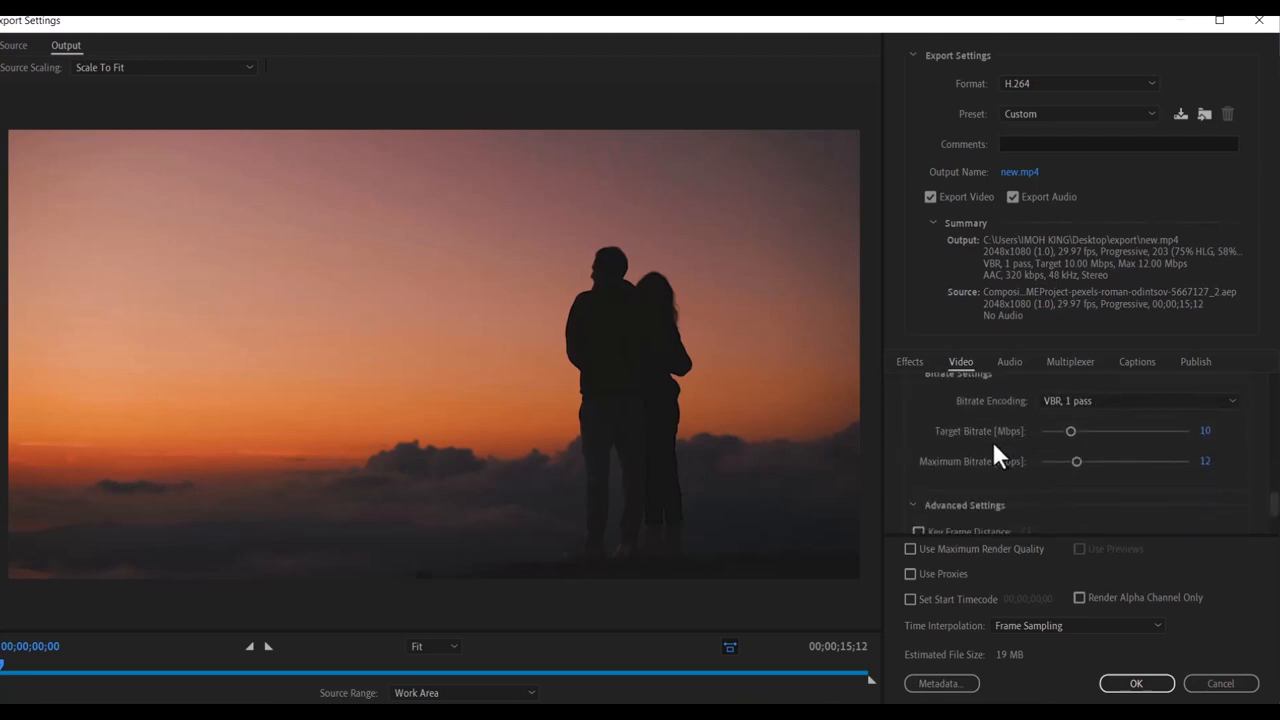
pyautogui.moveTo(1200, 452)
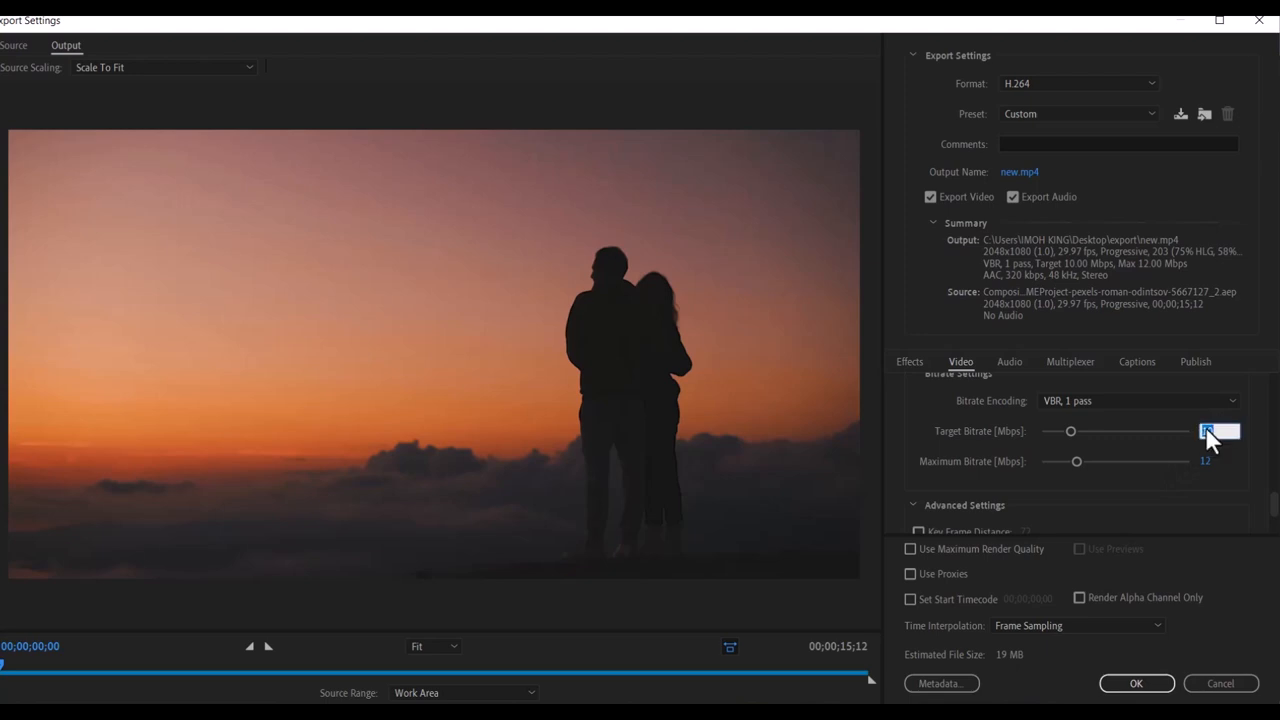
# - Set target and maximum bitrate to 30 Mbps, estimated size 58 MB
pyautogui.write('30')
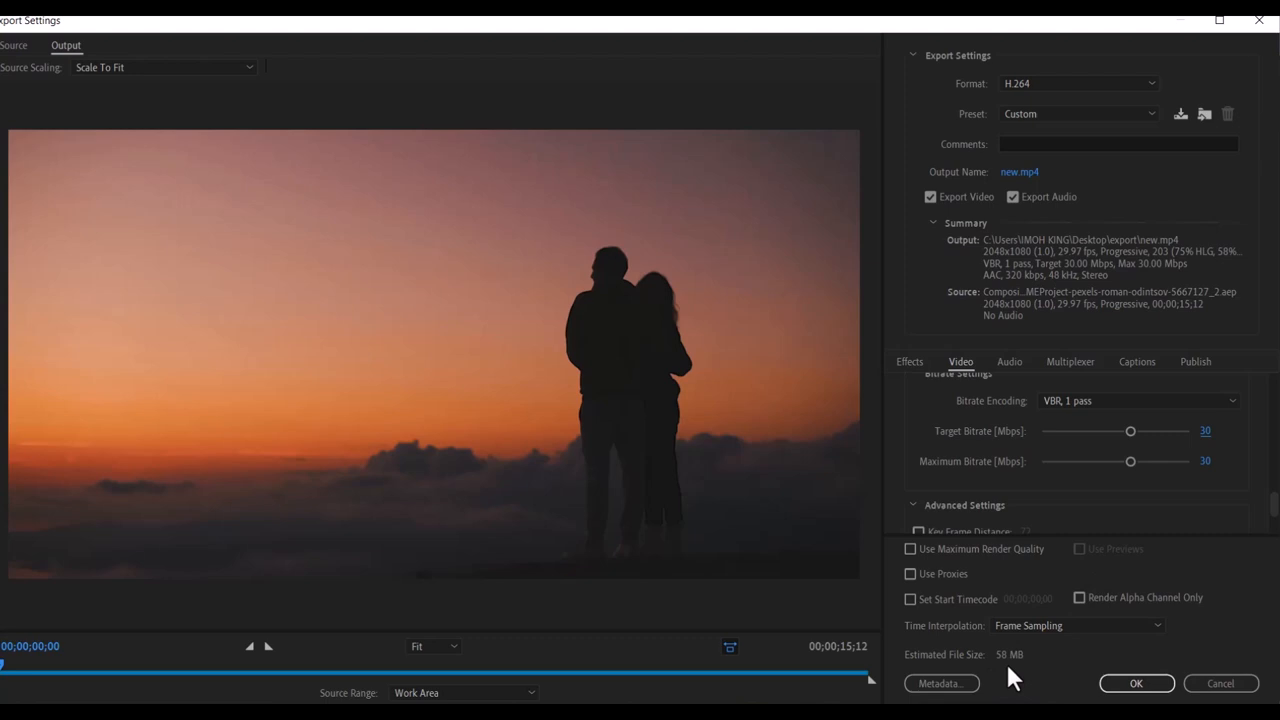
pyautogui.moveTo(1170, 510)
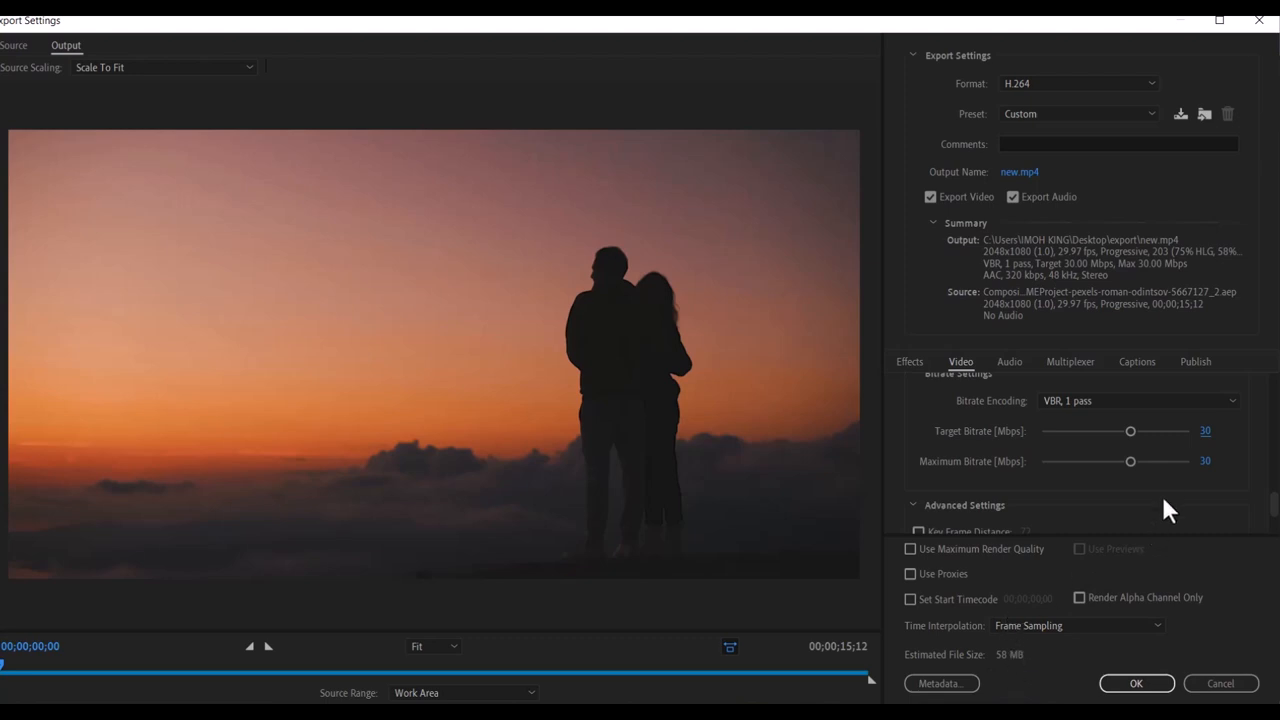
pyautogui.moveTo(1200, 444)
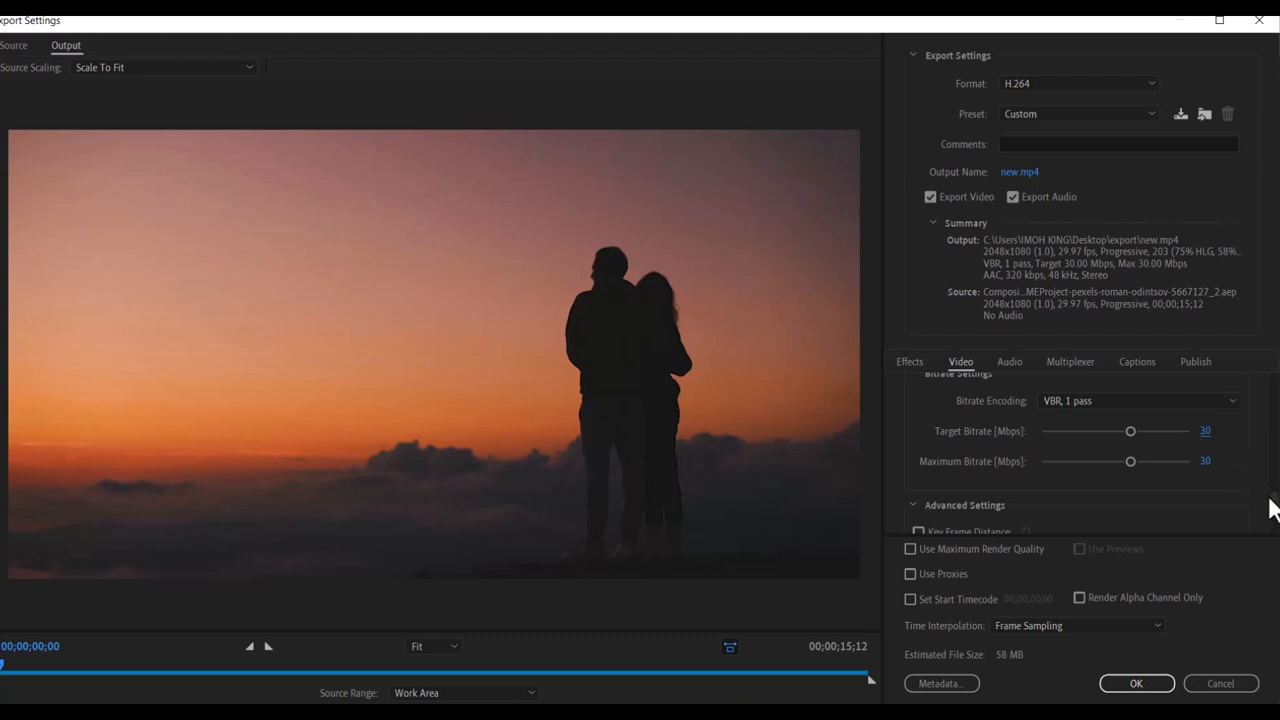
# - Set Bitrate Encoding to CBR at 30 Mbps and confirm the export settings back to the queue
pyautogui.scroll(-3)
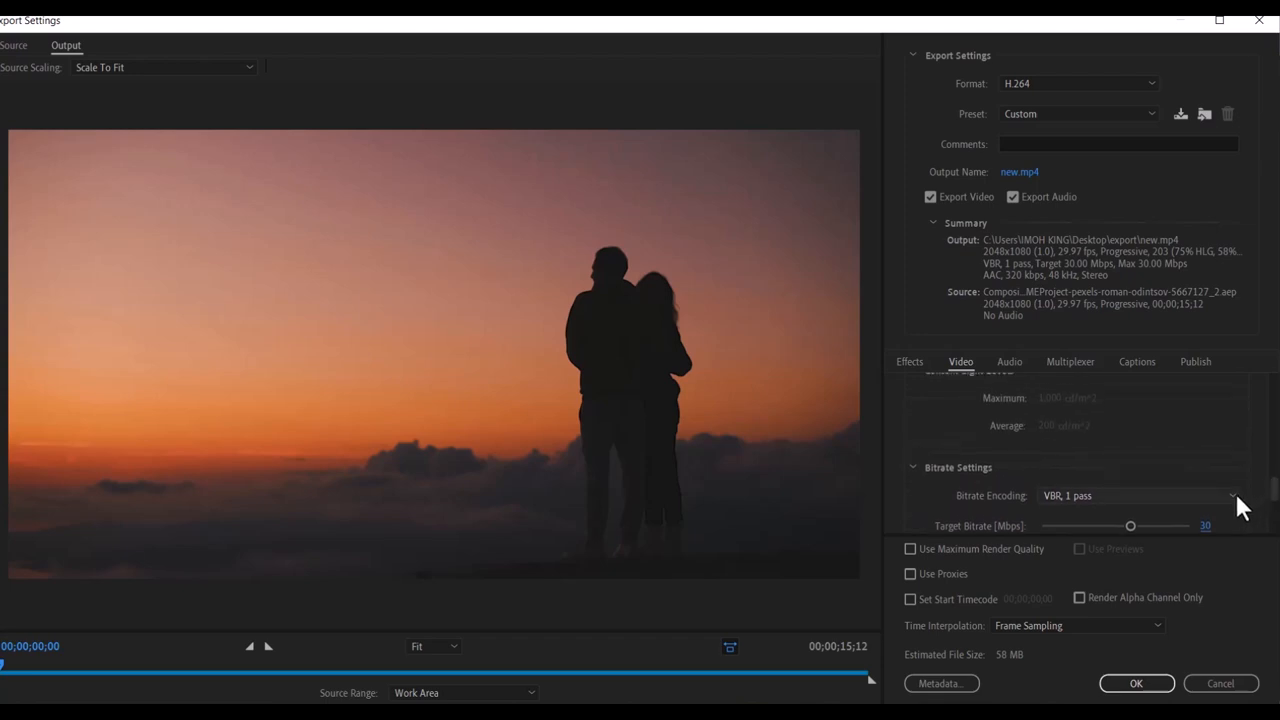
pyautogui.moveTo(1192, 520)
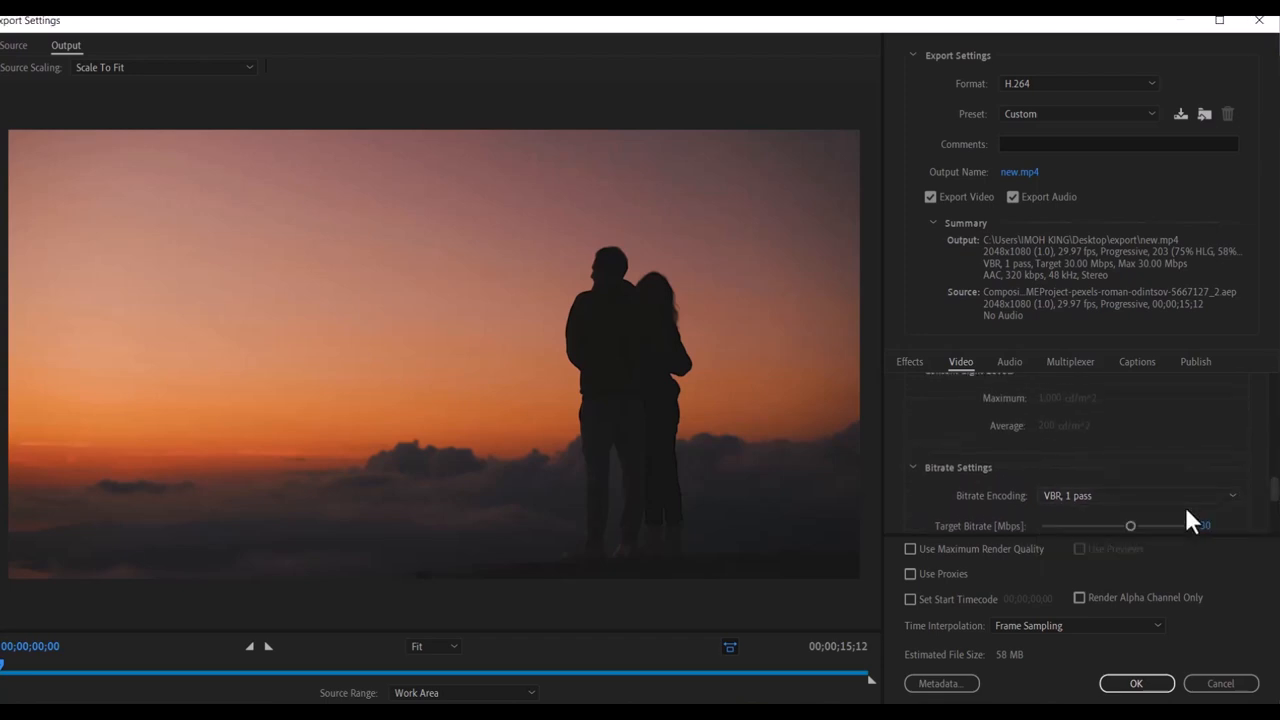
pyautogui.click(1138, 496)
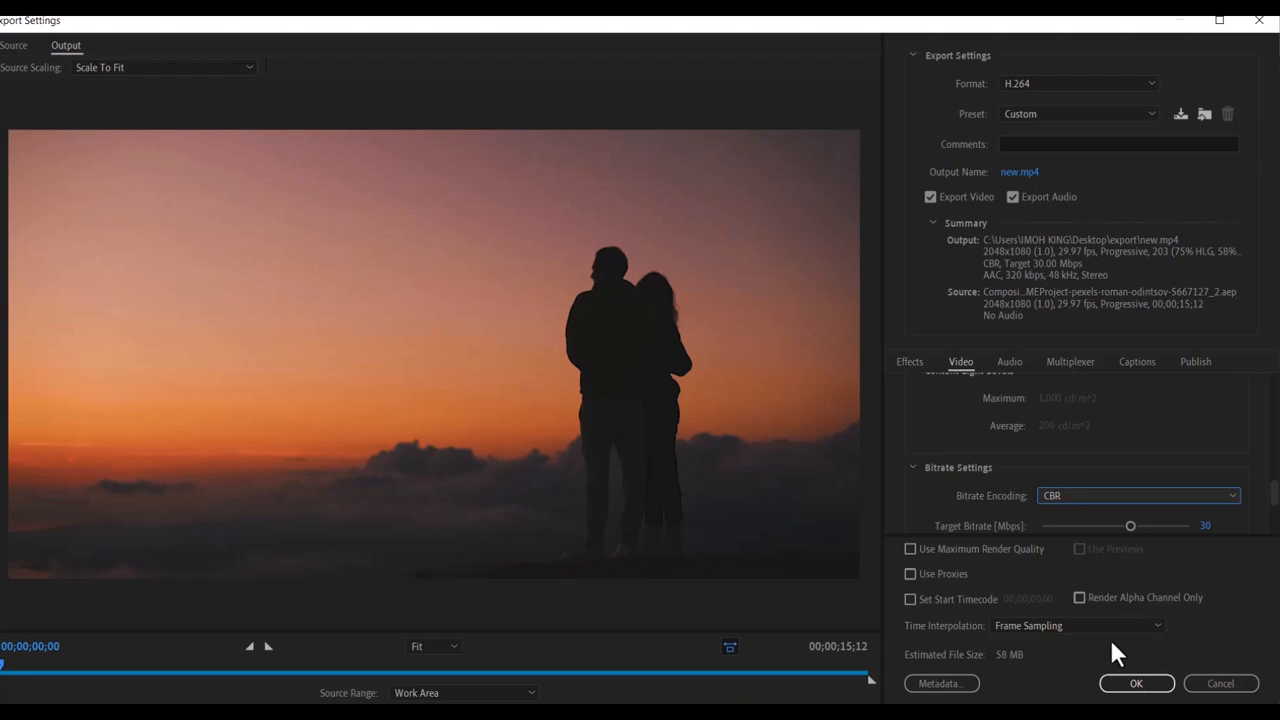
pyautogui.moveTo(1144, 698)
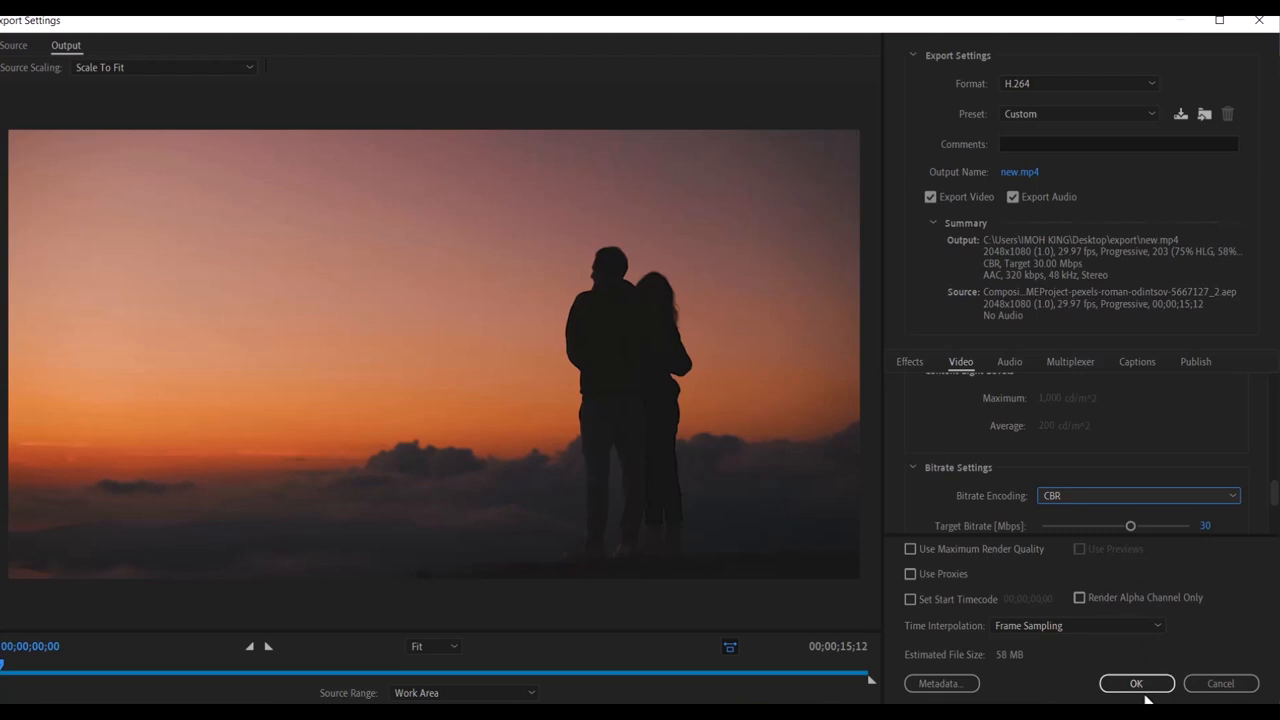
pyautogui.click(1136, 684)
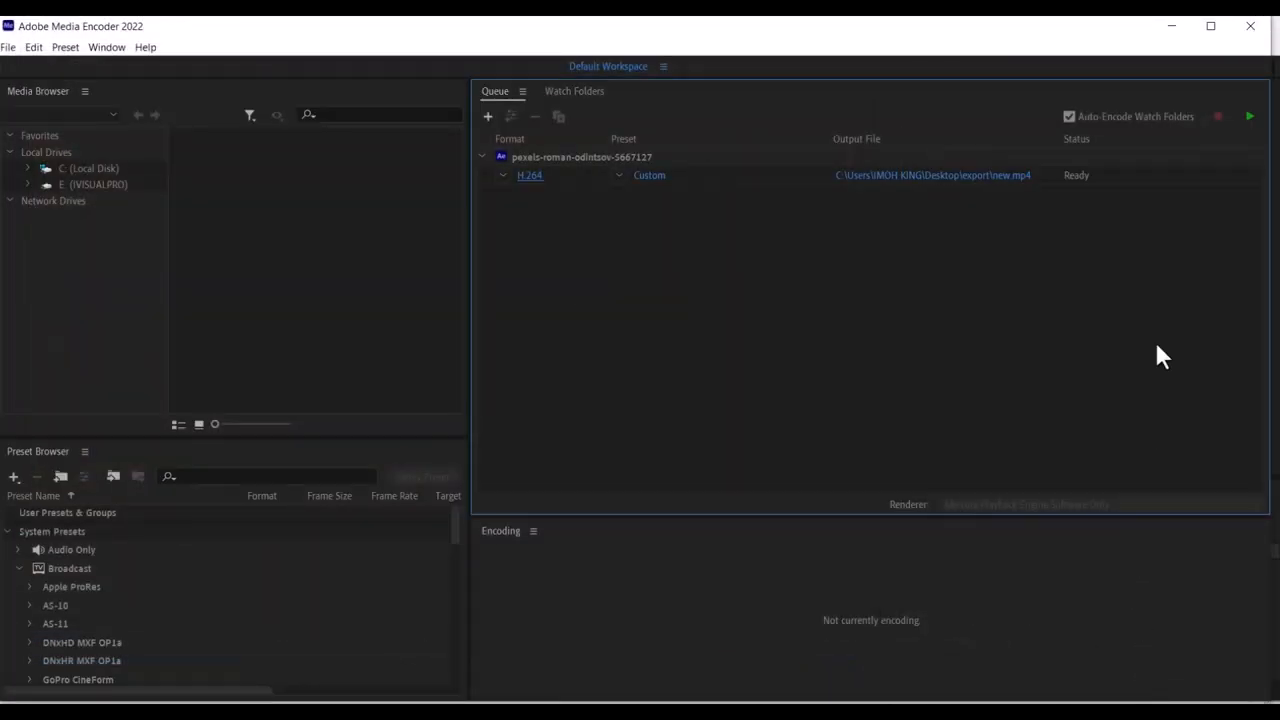
# - Start the queue so the Custom H.264 job encodes new.mp4 to the export folder
pyautogui.click(1248, 116)
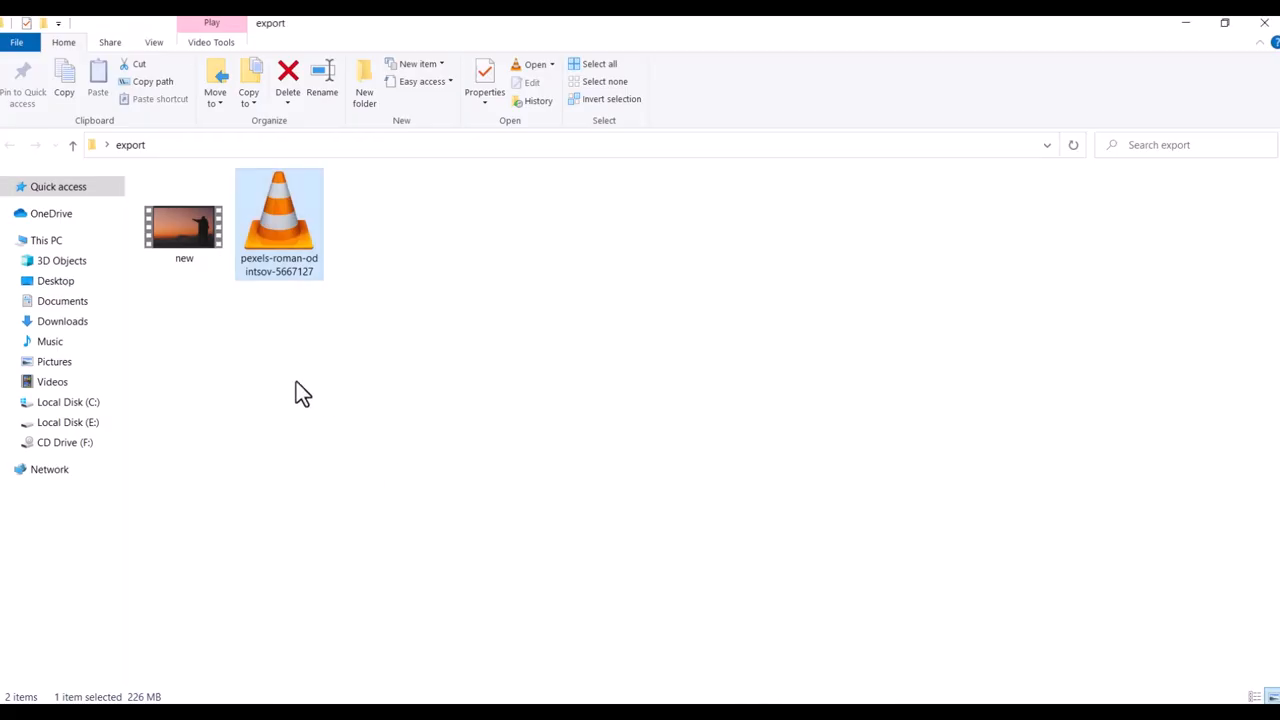
pyautogui.moveTo(300, 230)
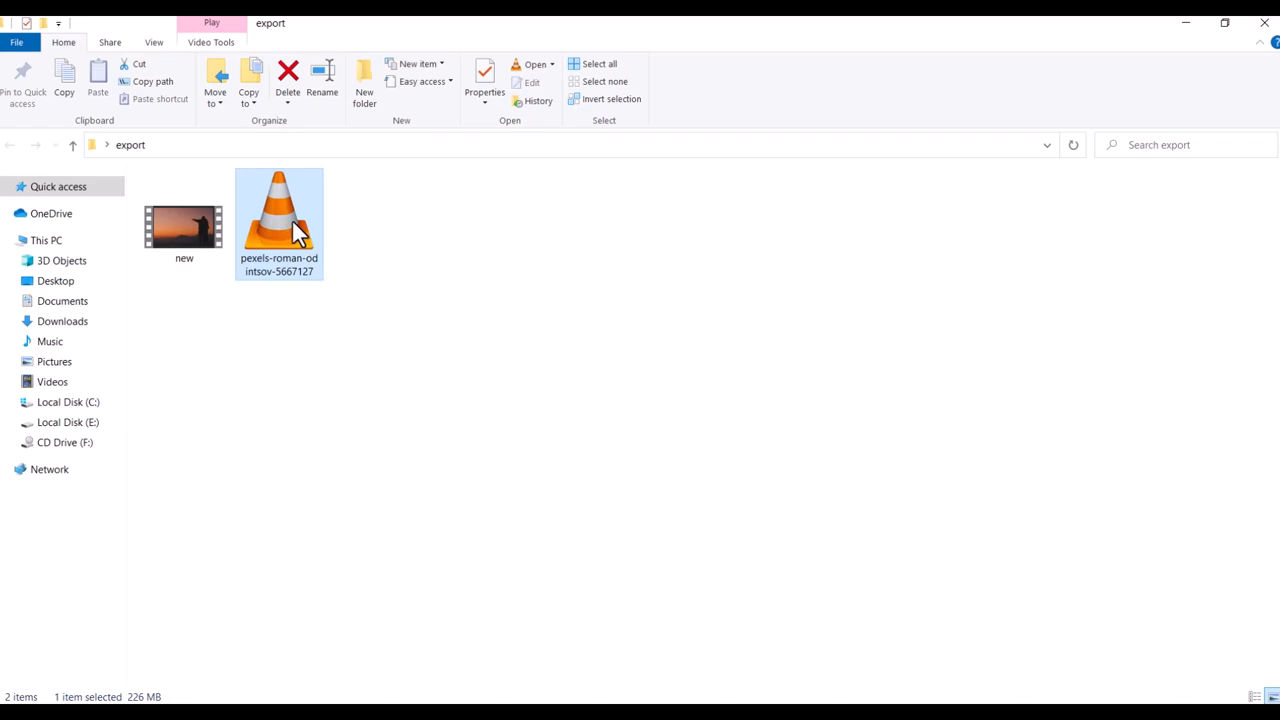
pyautogui.rightClick(280, 210)
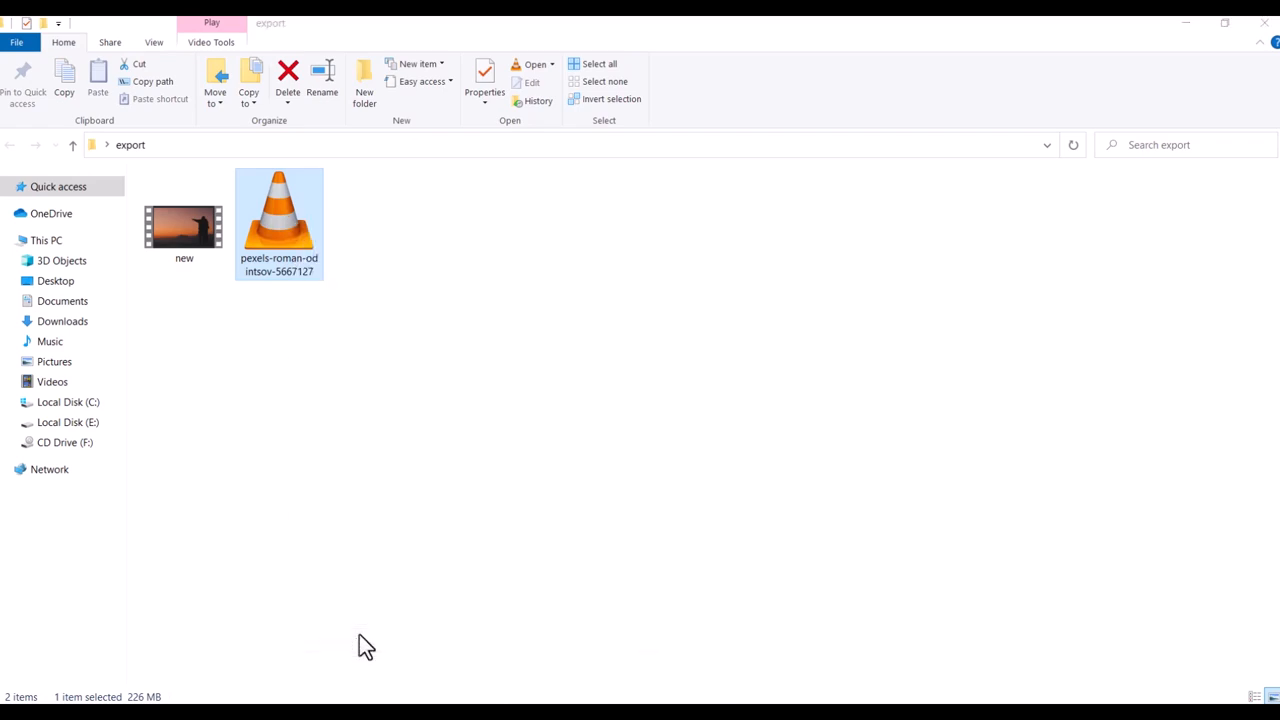
pyautogui.click(484, 76)
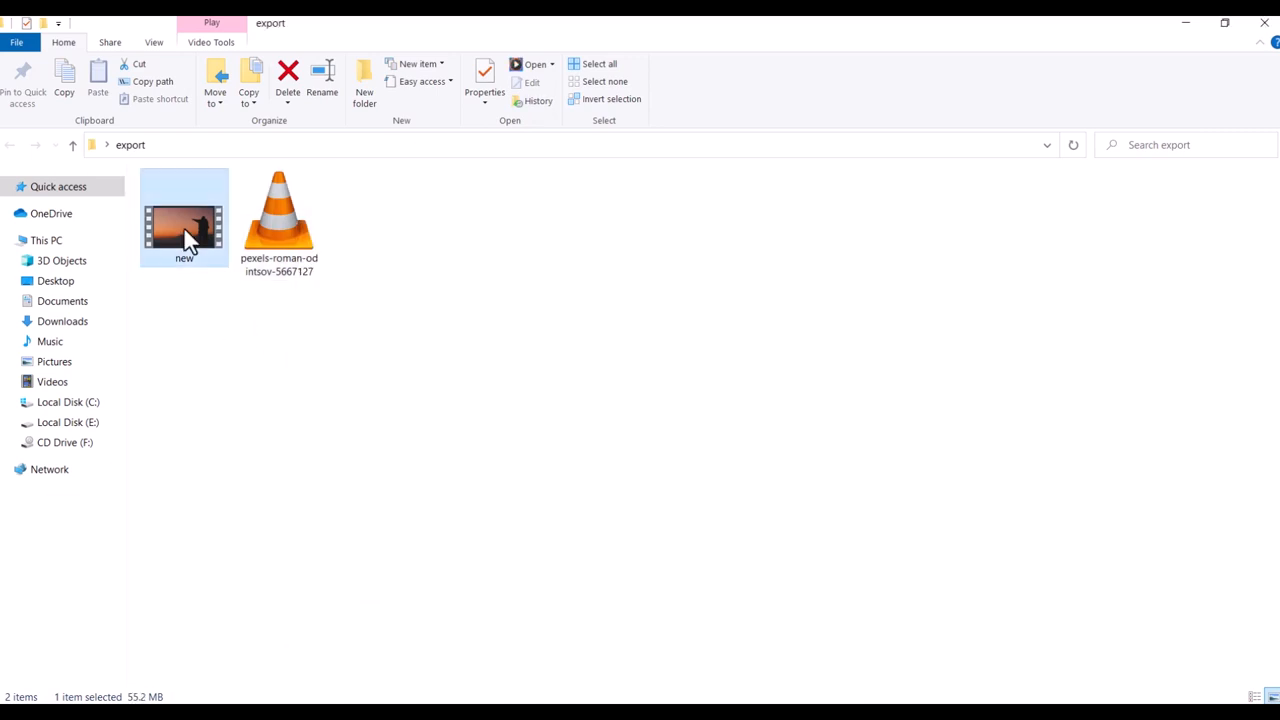
pyautogui.rightClick(184, 230)
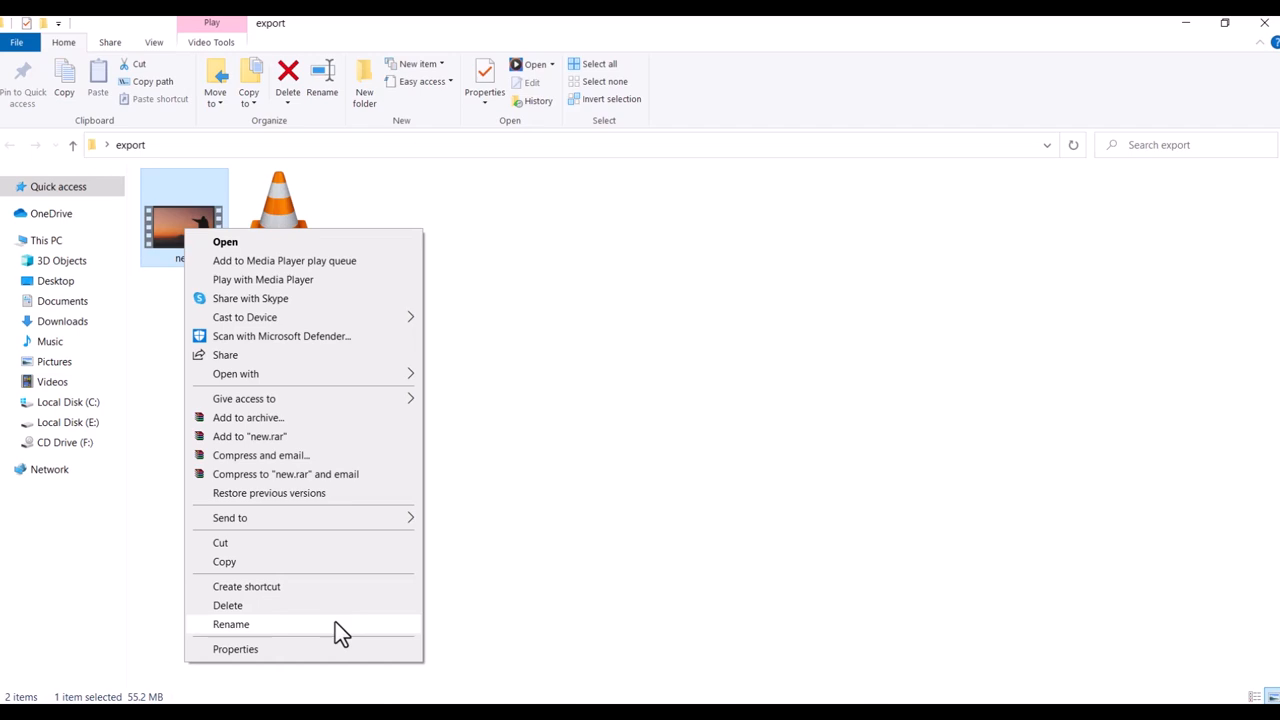
pyautogui.click(236, 648)
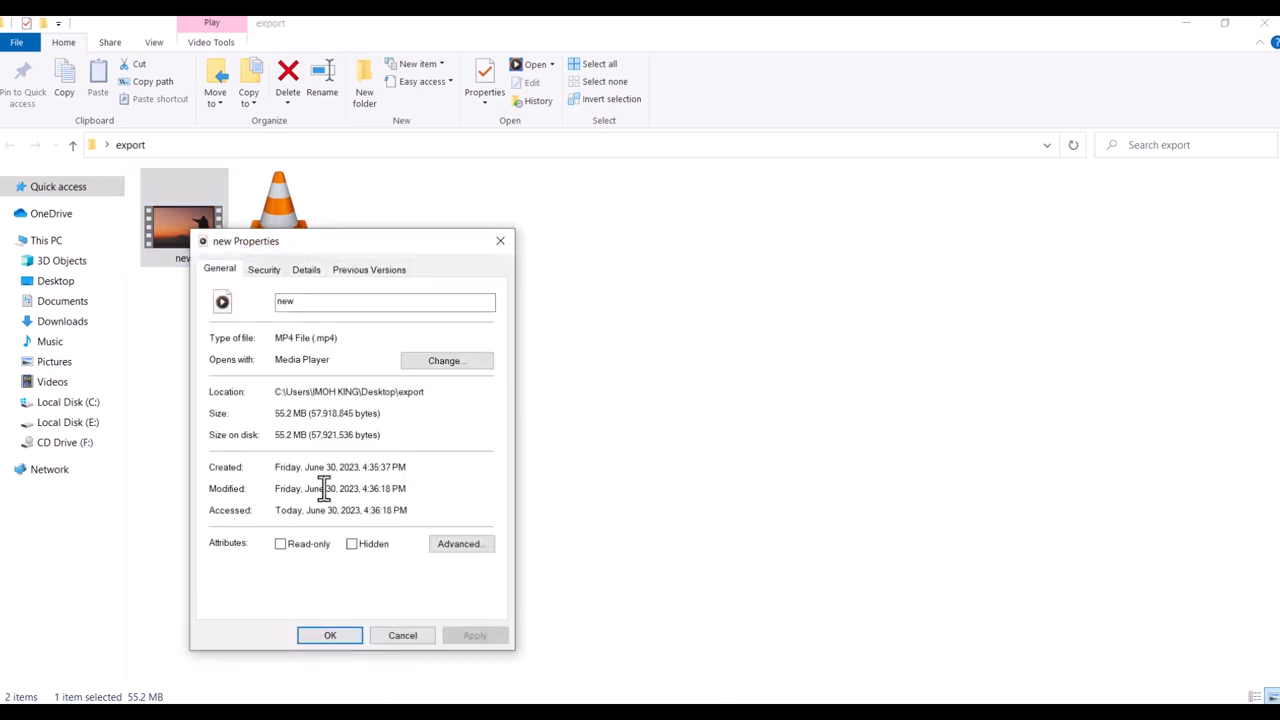
pyautogui.moveTo(500, 240)
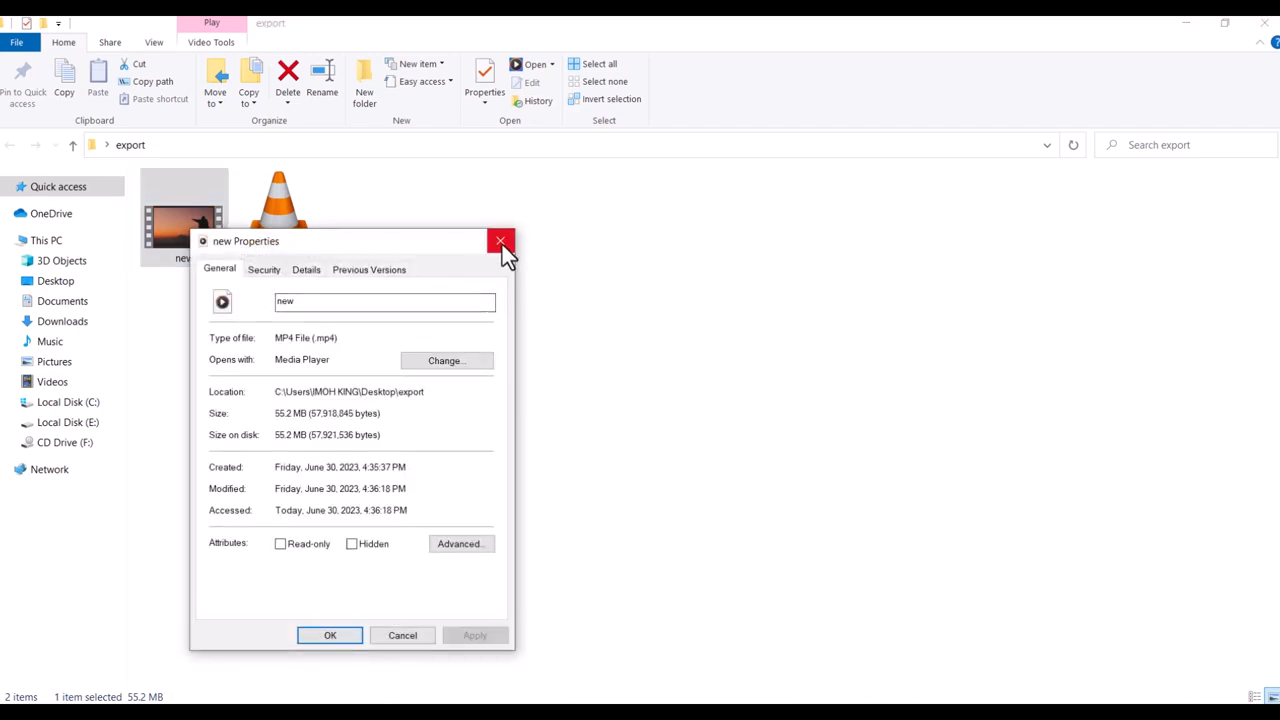
pyautogui.click(500, 240)
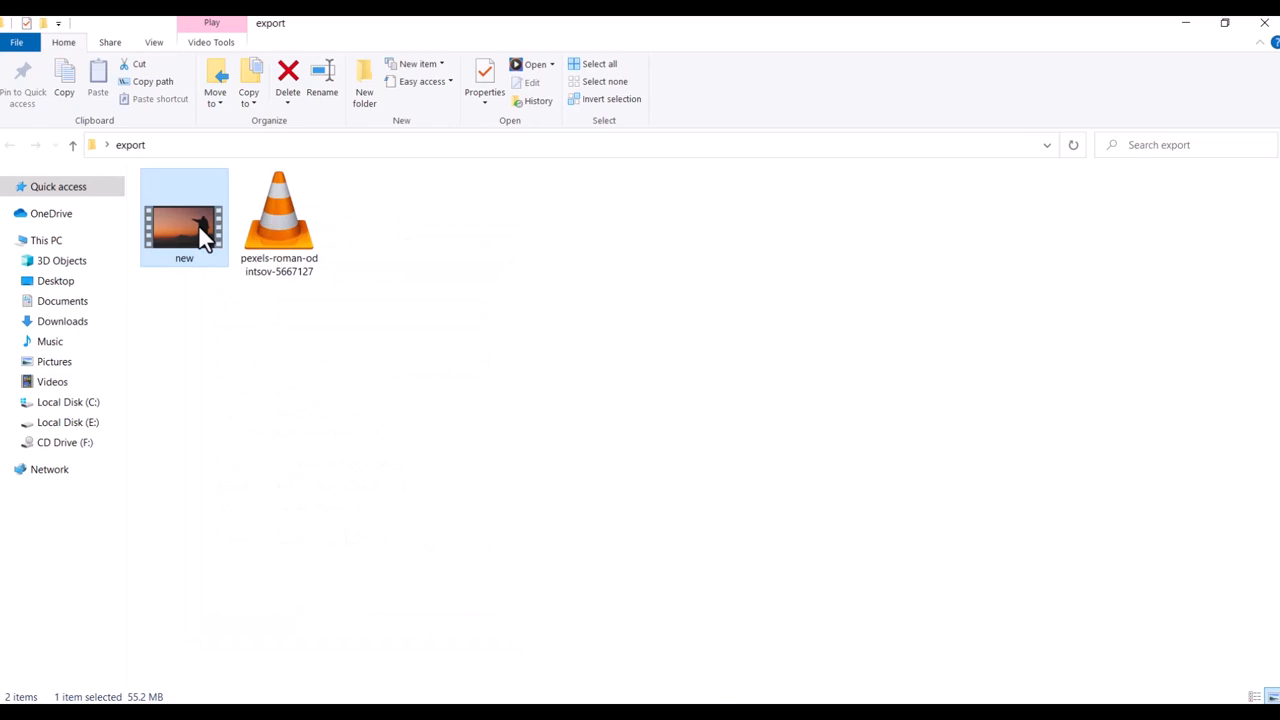
# - Launch the 55.2 MB new.mp4 from File Explorer and let the sunset silhouette clip play
pyautogui.doubleClick(184, 224)
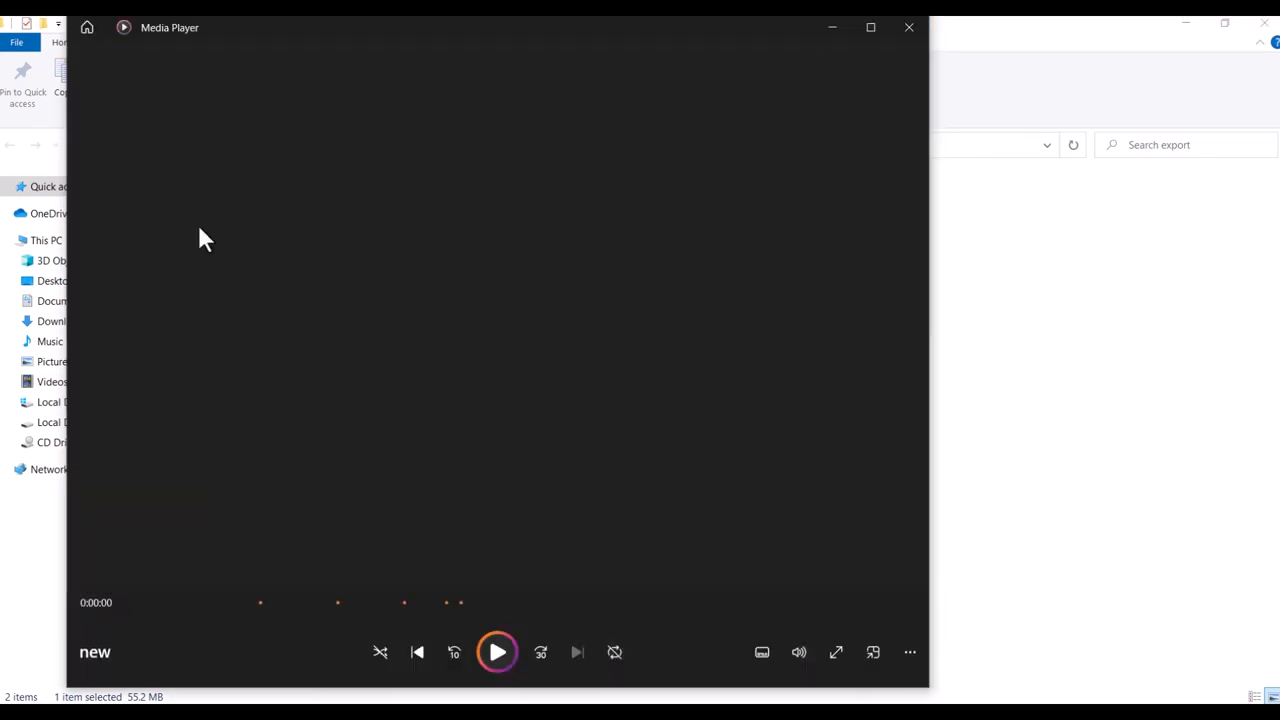
pyautogui.click(496, 652)
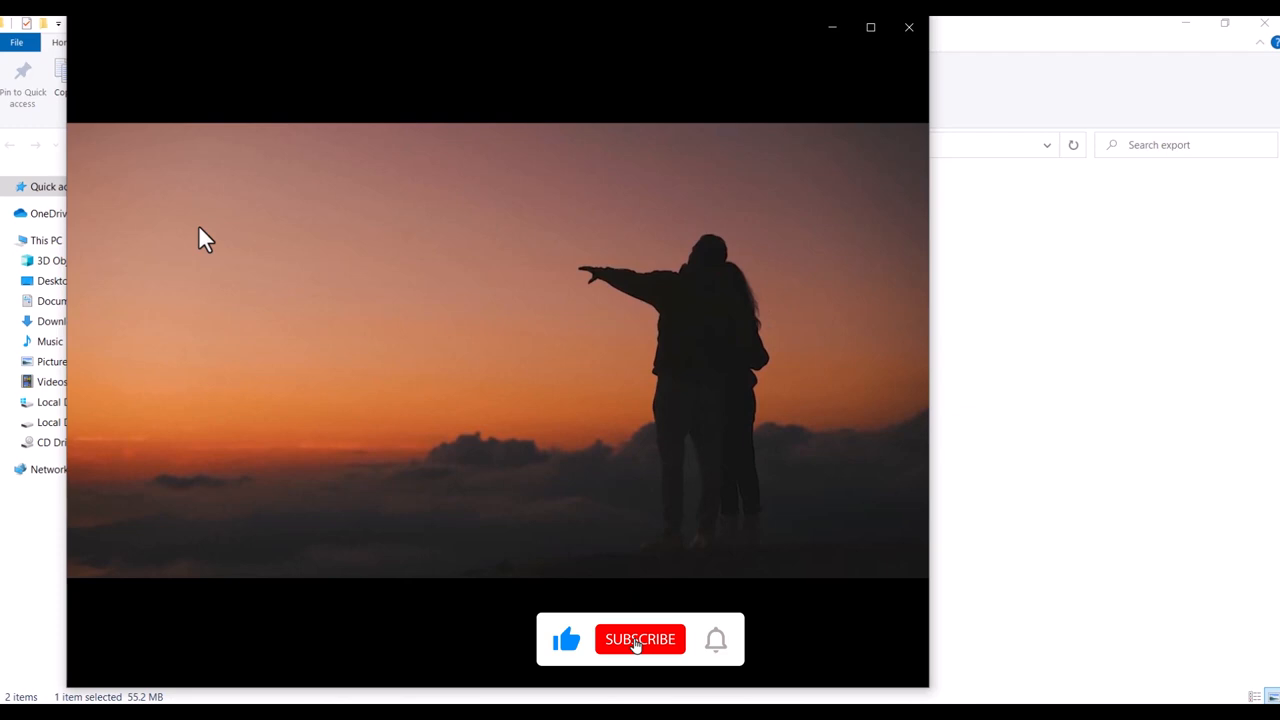
pyautogui.click(640, 640)
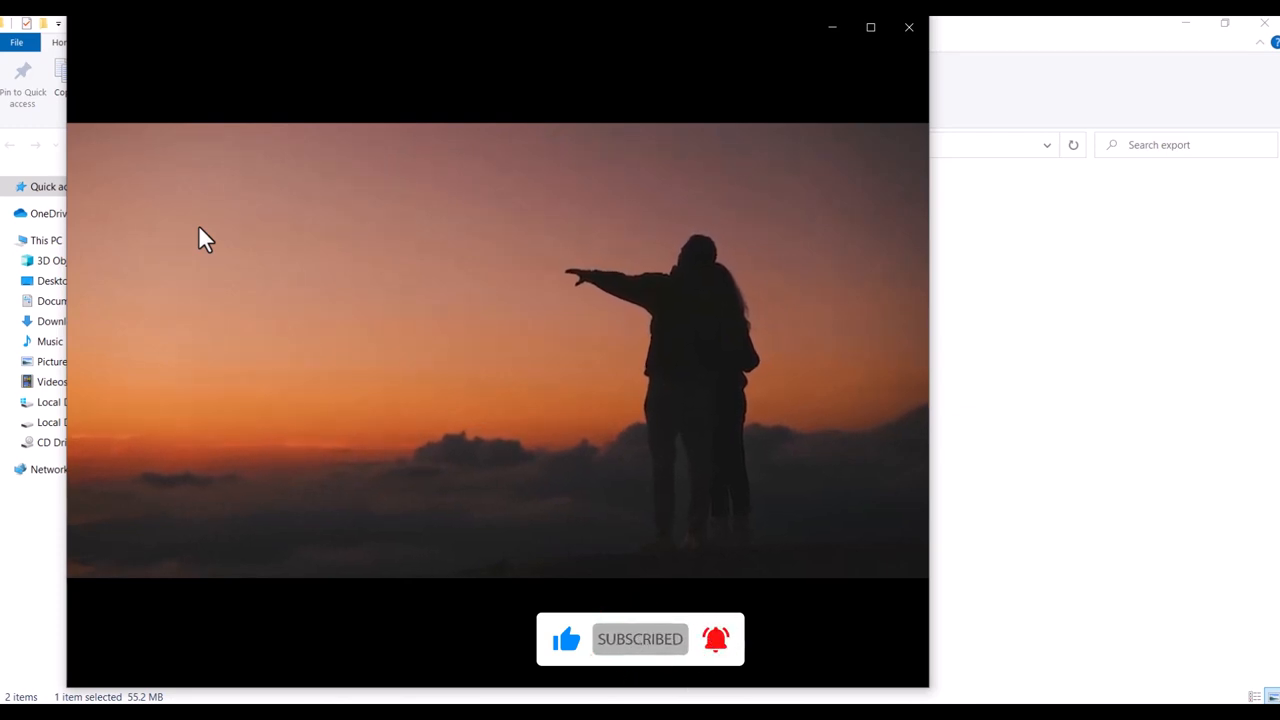